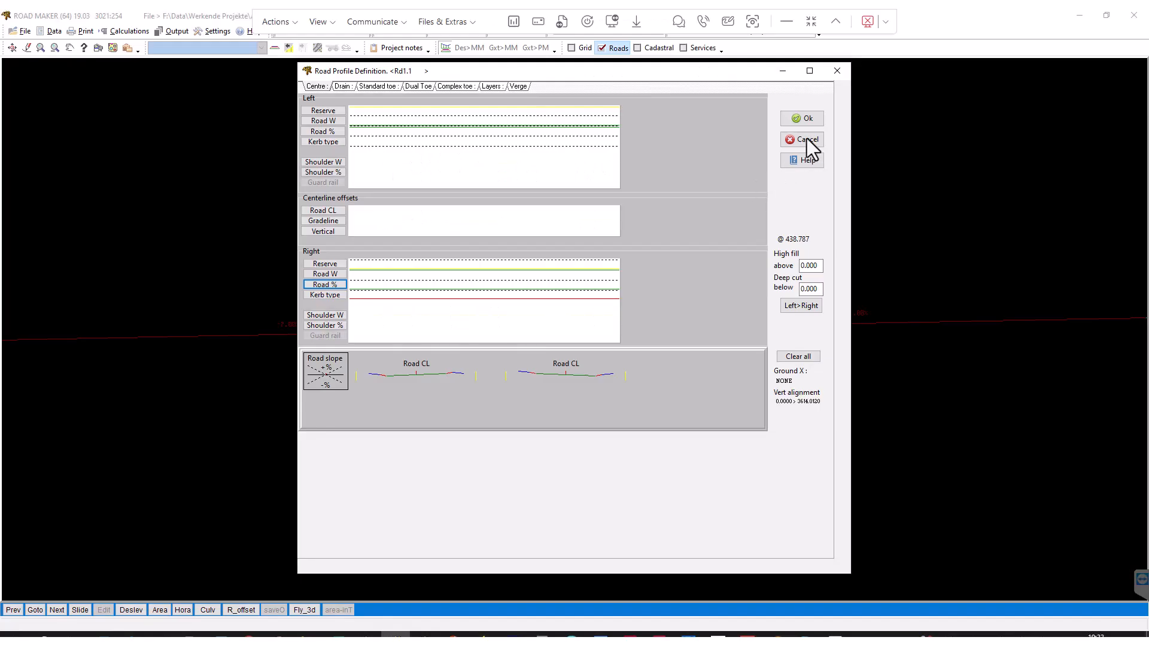
Step: Close the Rd1.1 Road Profile Definition unchanged and review the horizontal alignment points
left_click(802, 140)
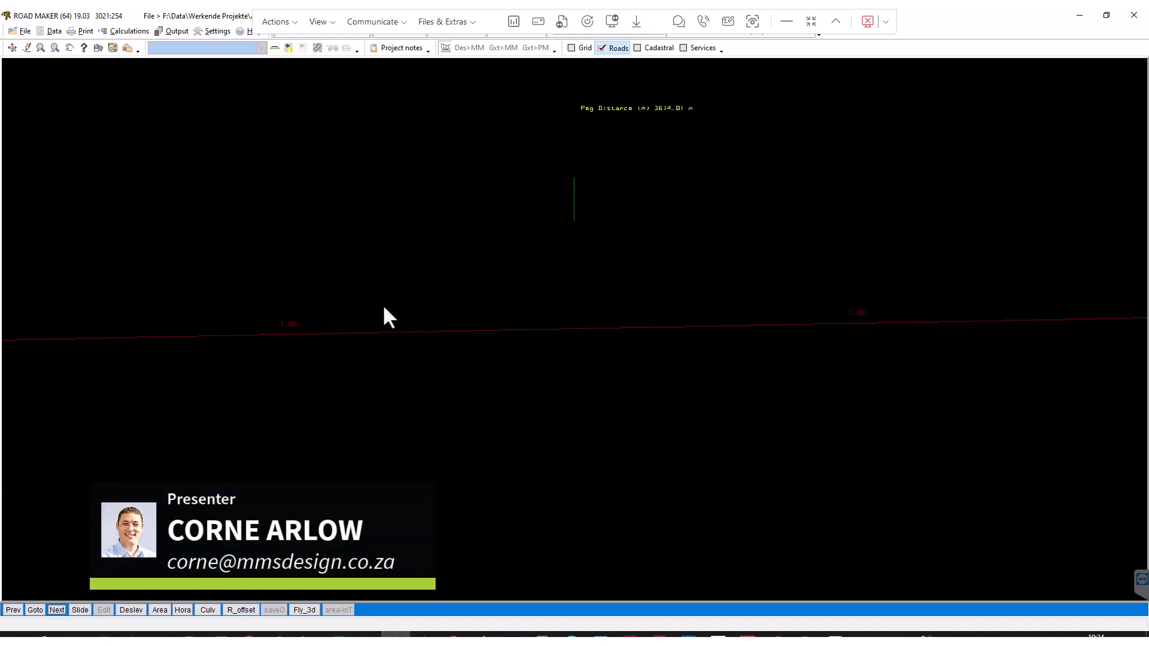
mouse_move(61, 62)
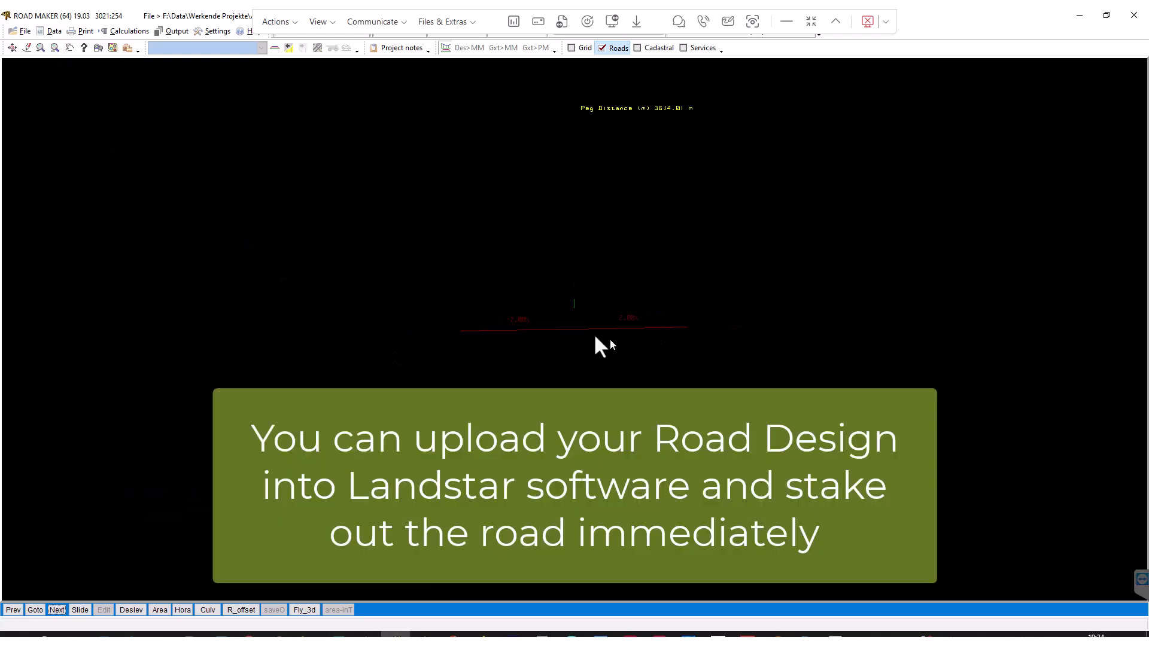
mouse_move(314, 60)
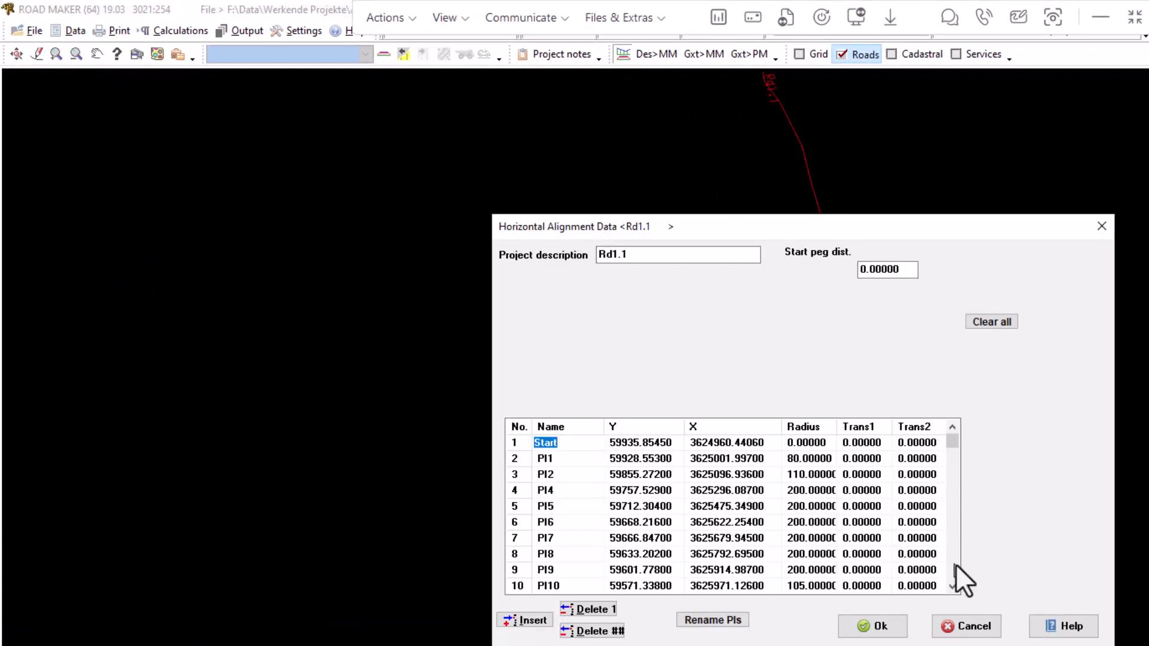
scroll("down", 3)
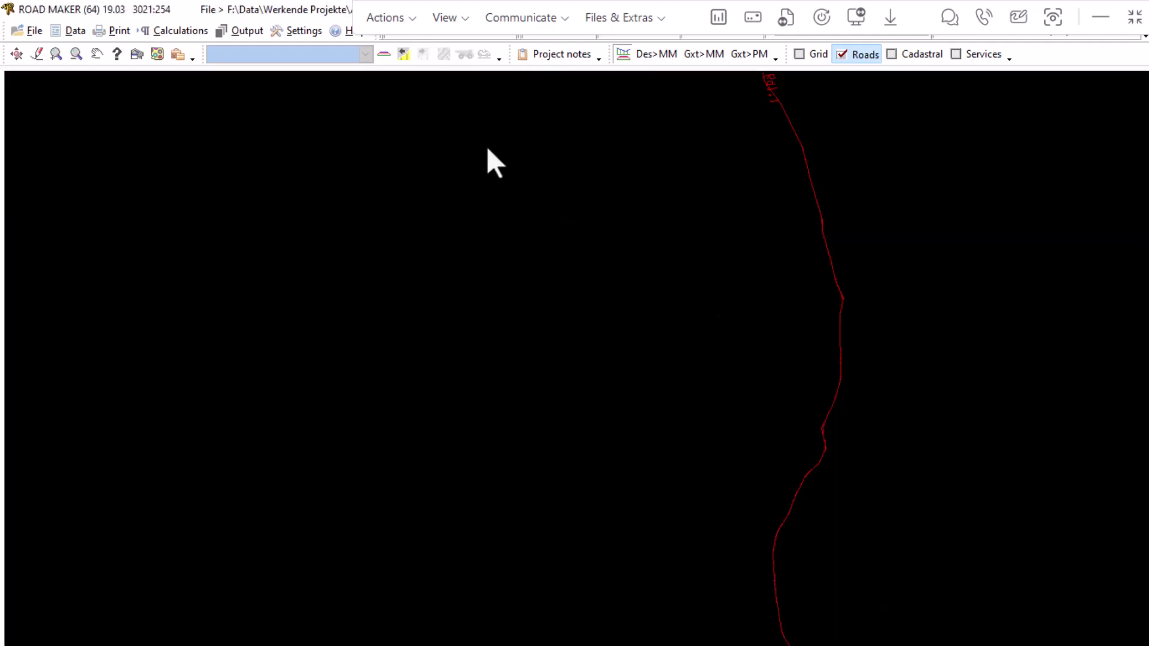
Step: Show the Rd1.1 long section from Data > L-section > Alignment-Left, accepting the vertical alignment data
left_click(74, 29)
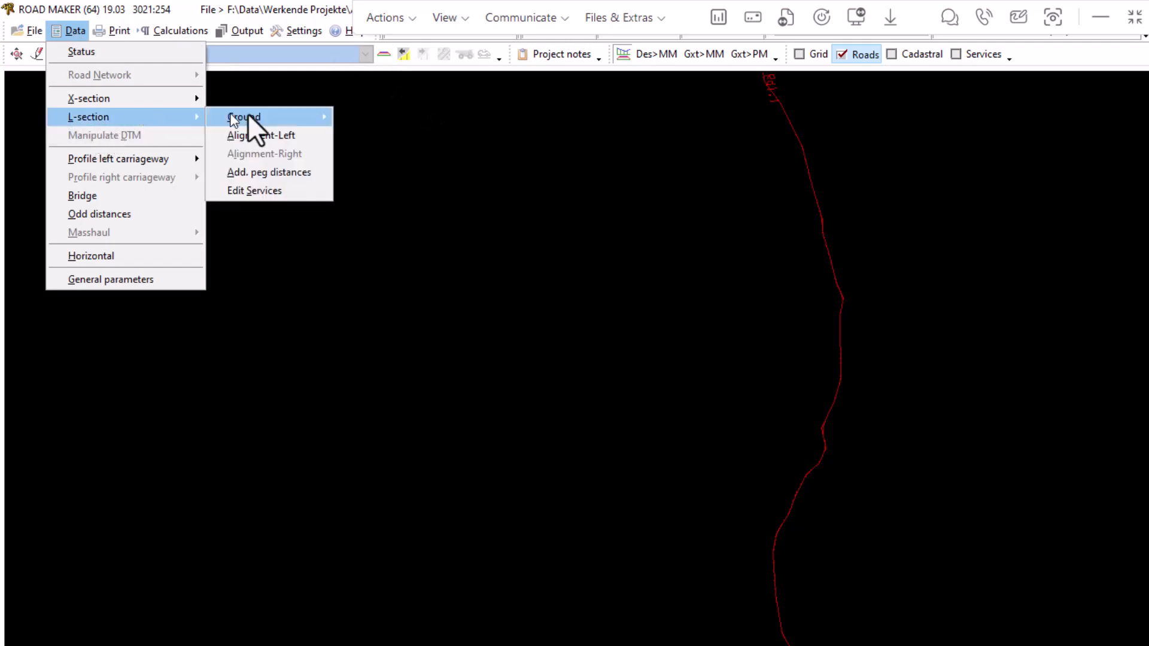
mouse_move(293, 146)
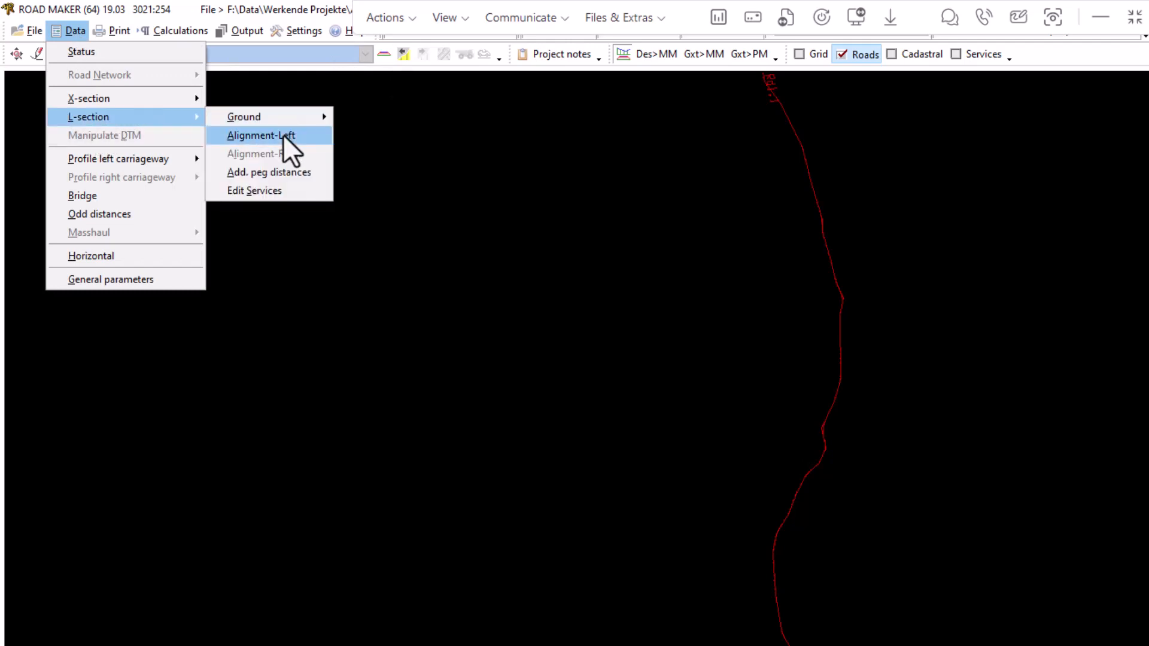
left_click(261, 135)
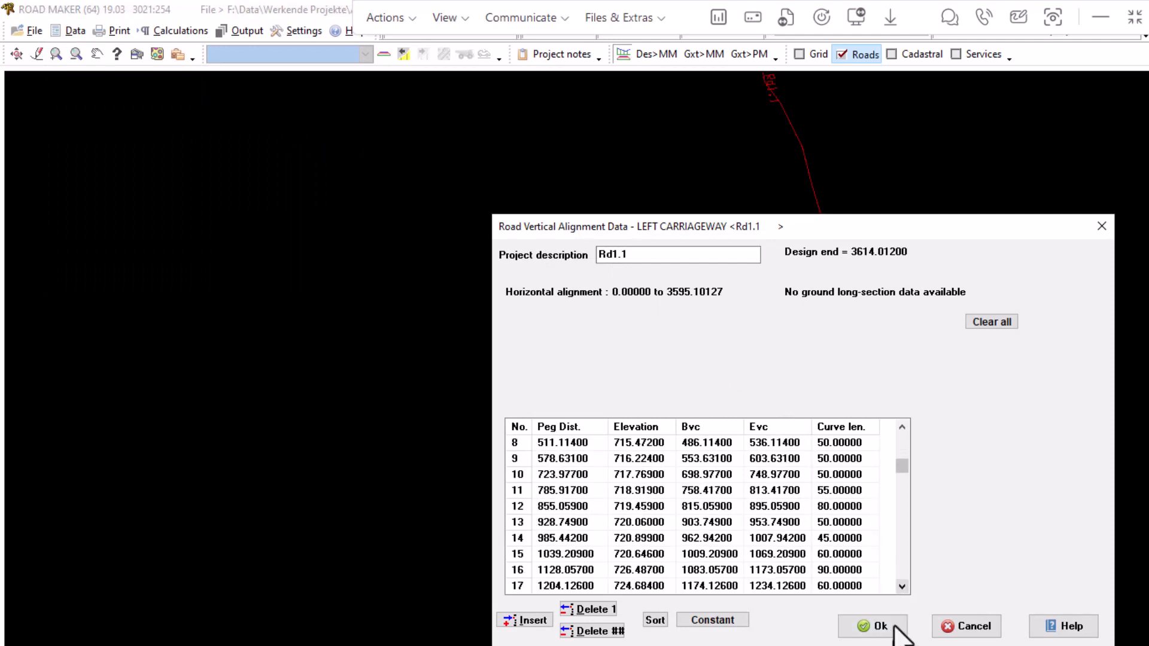
mouse_move(909, 608)
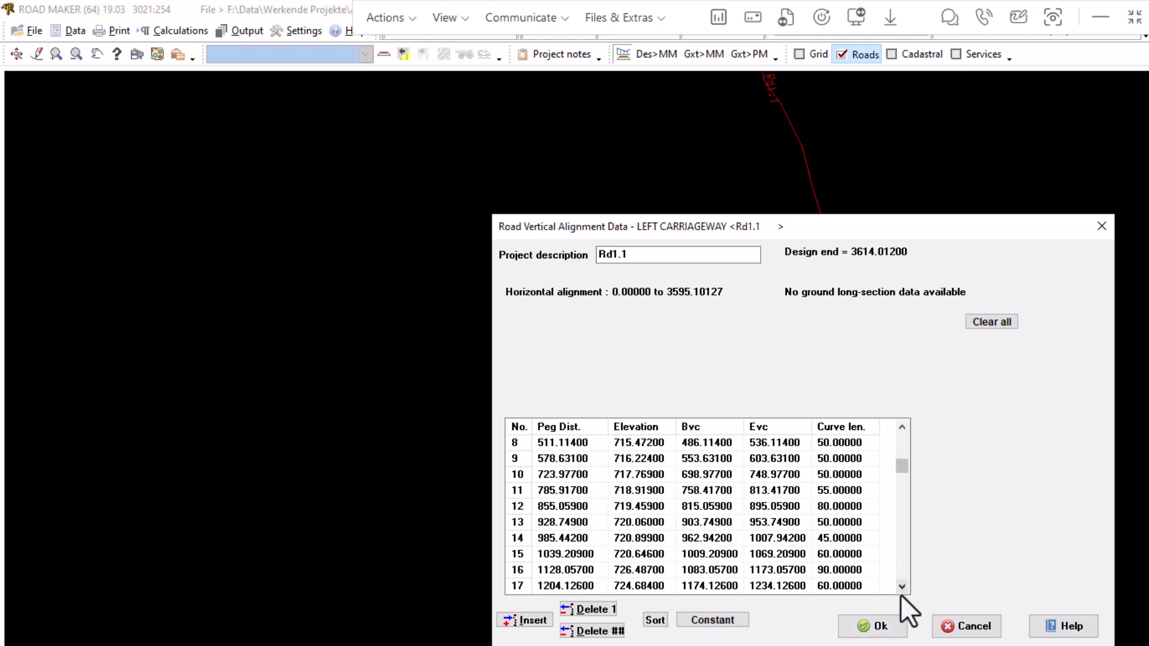
left_click(871, 626)
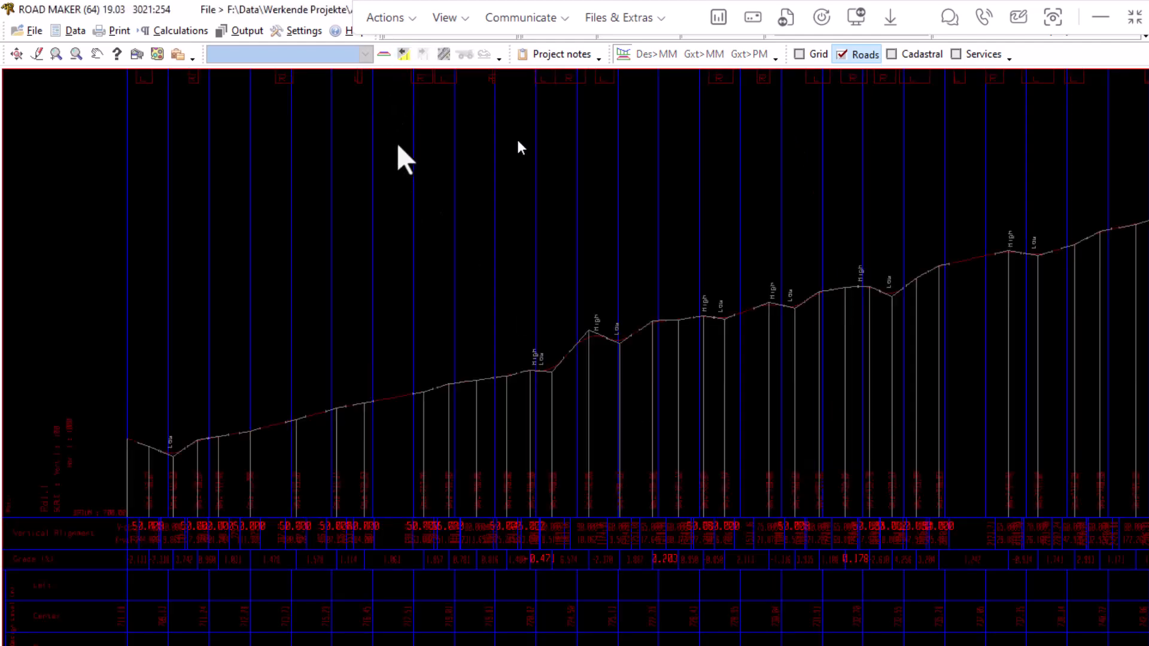
mouse_move(470, 399)
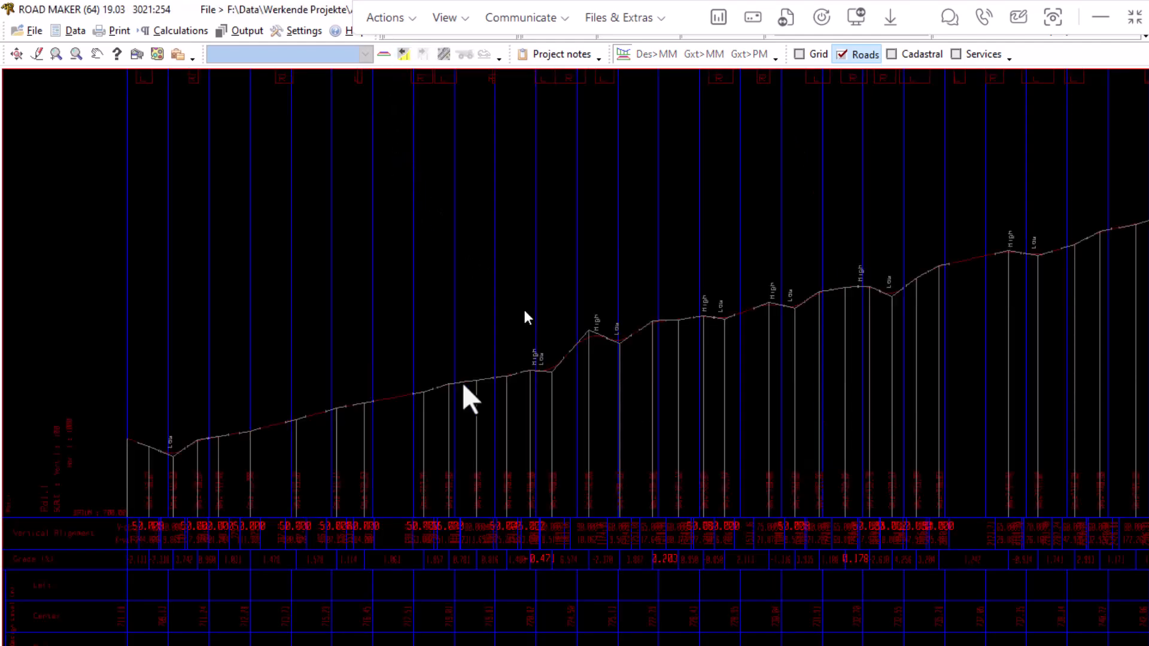
mouse_move(351, 505)
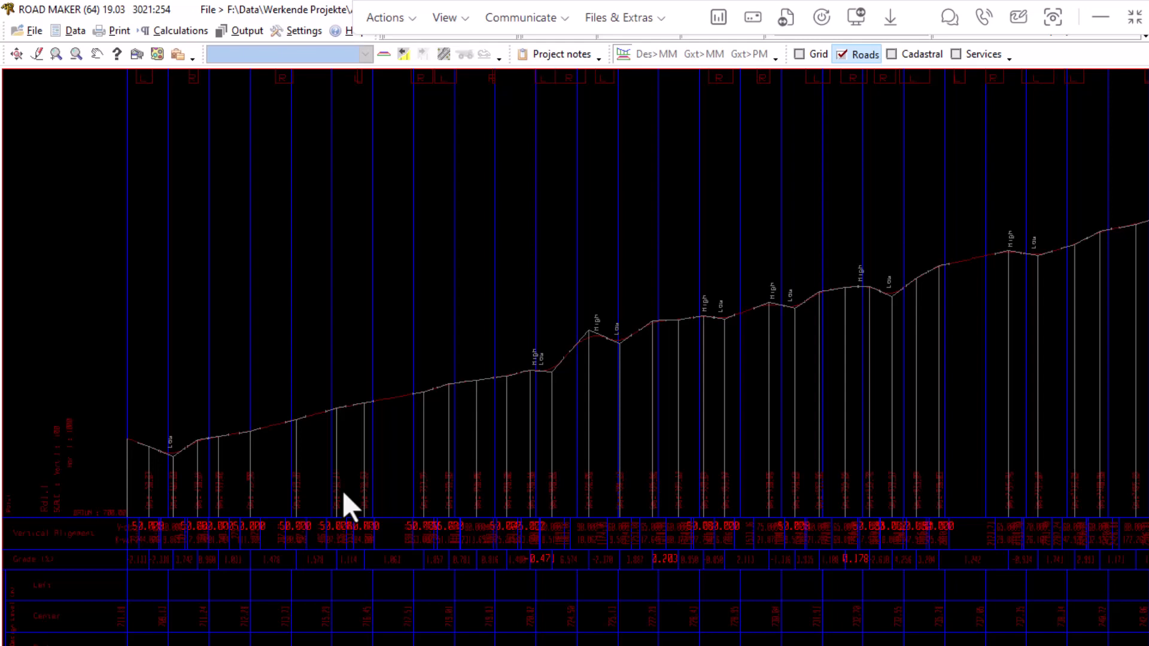
mouse_move(528, 443)
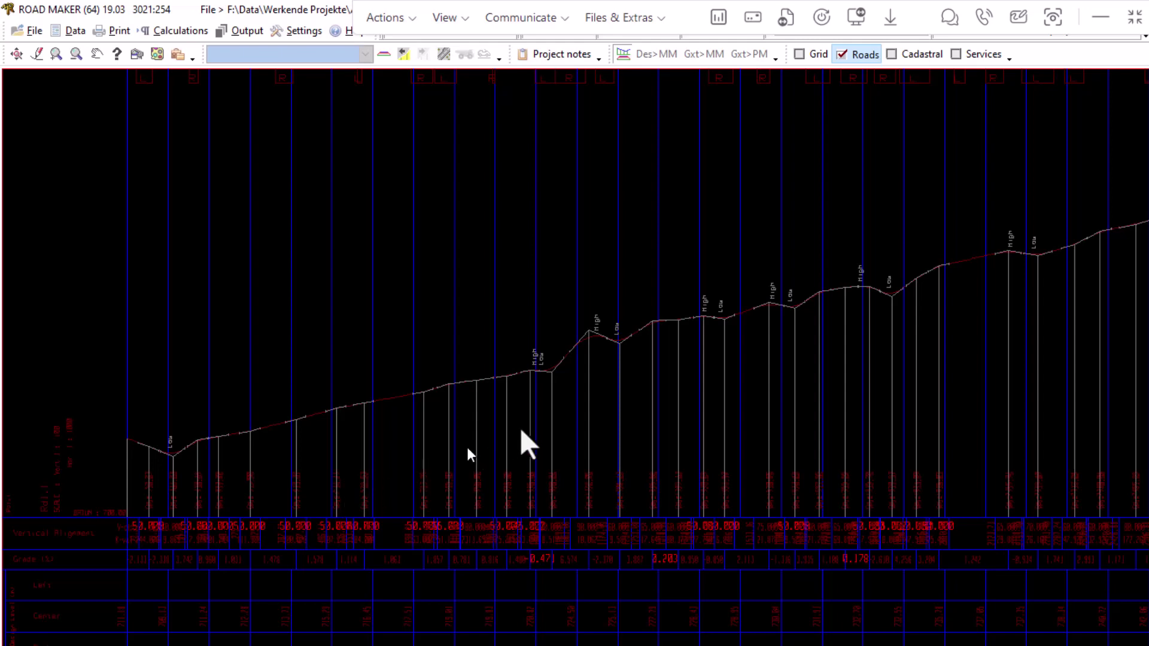
mouse_move(438, 69)
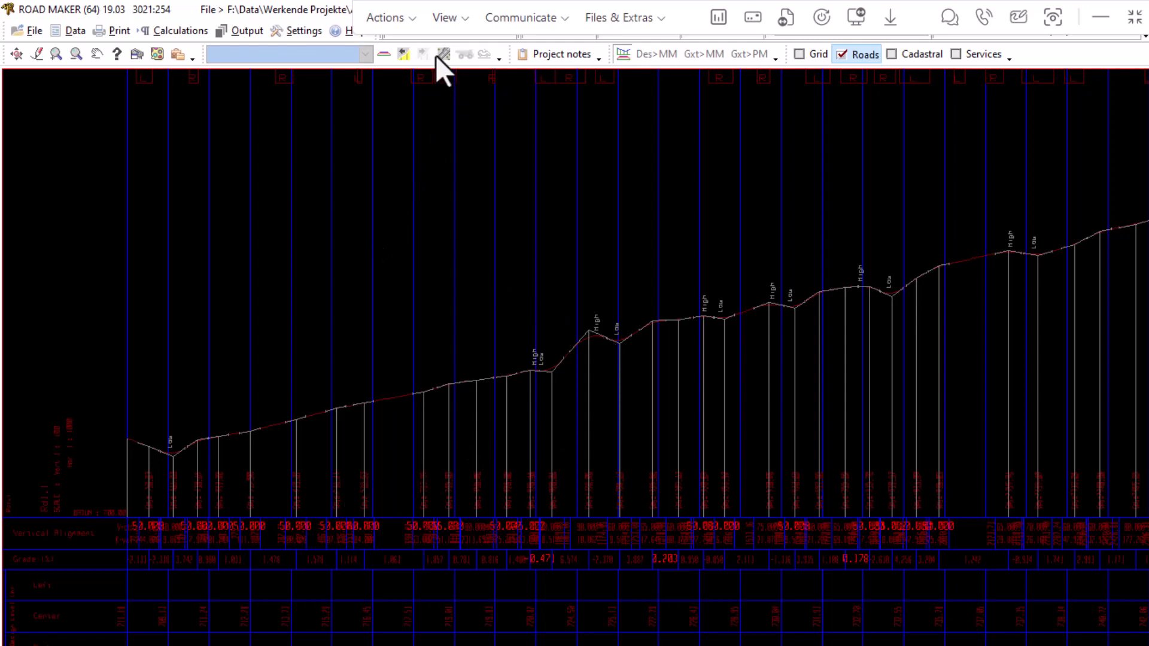
Step: Export the road as LandXML for the full range 0.000 to 3614.012
left_click(33, 30)
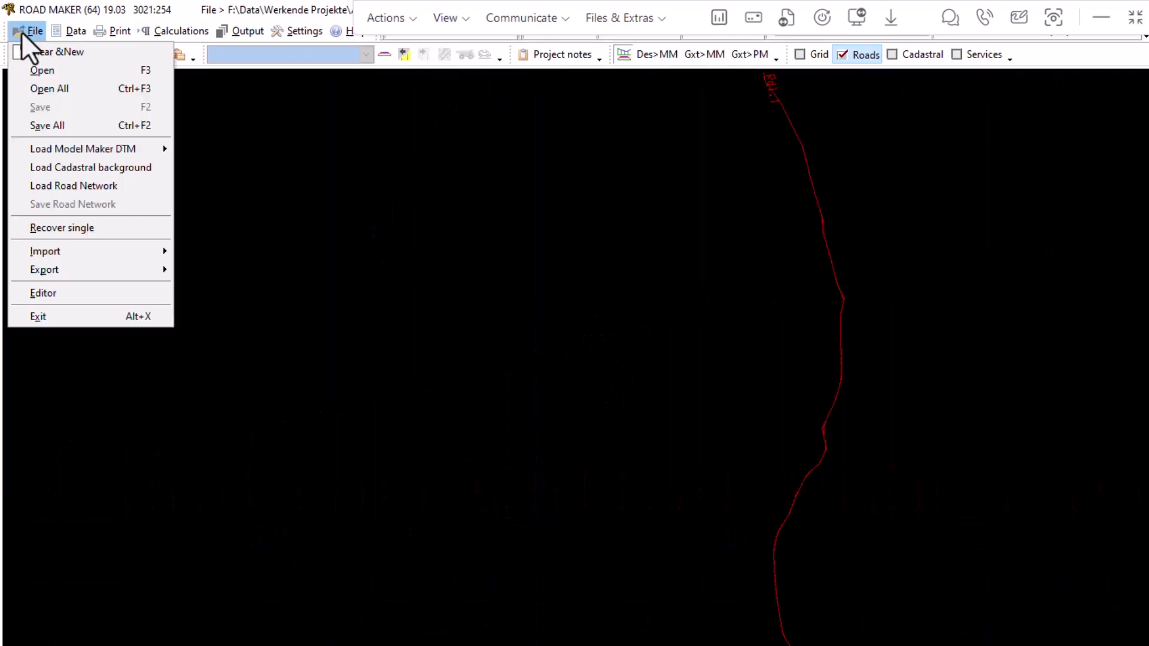
left_click(44, 269)
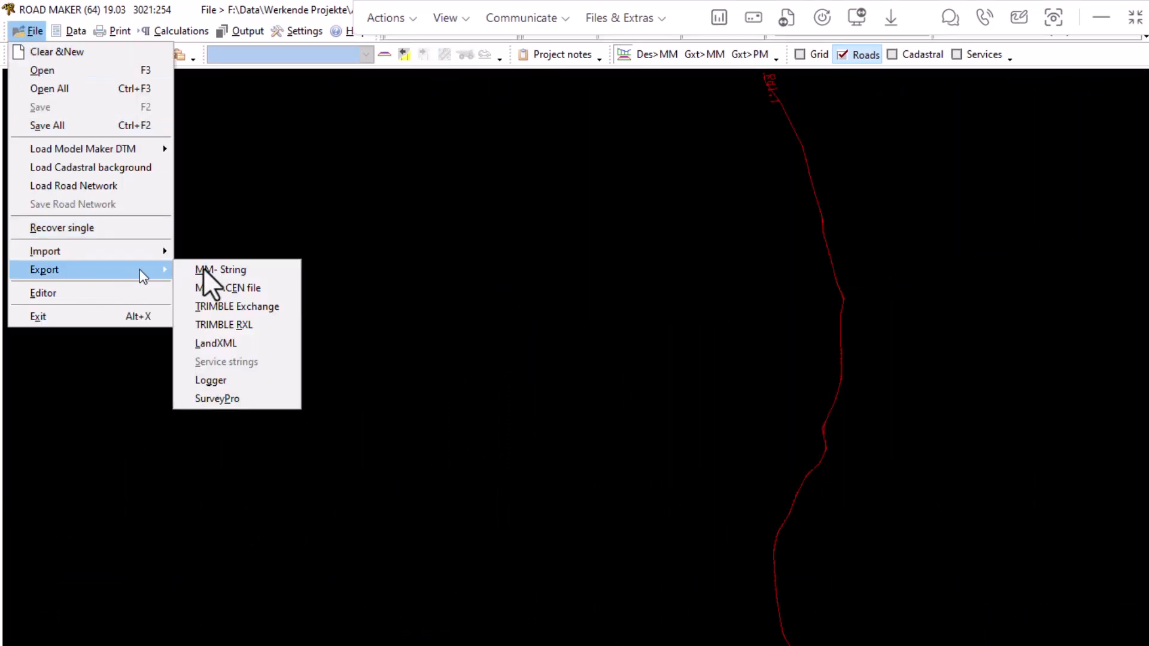
left_click(215, 343)
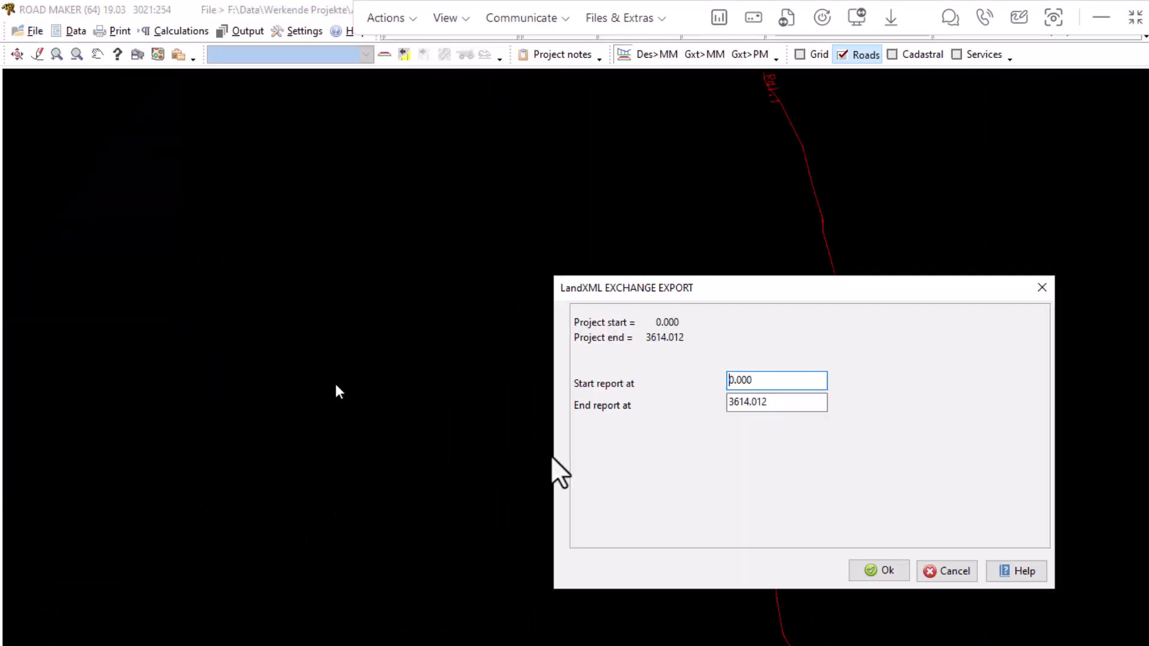
left_click(878, 571)
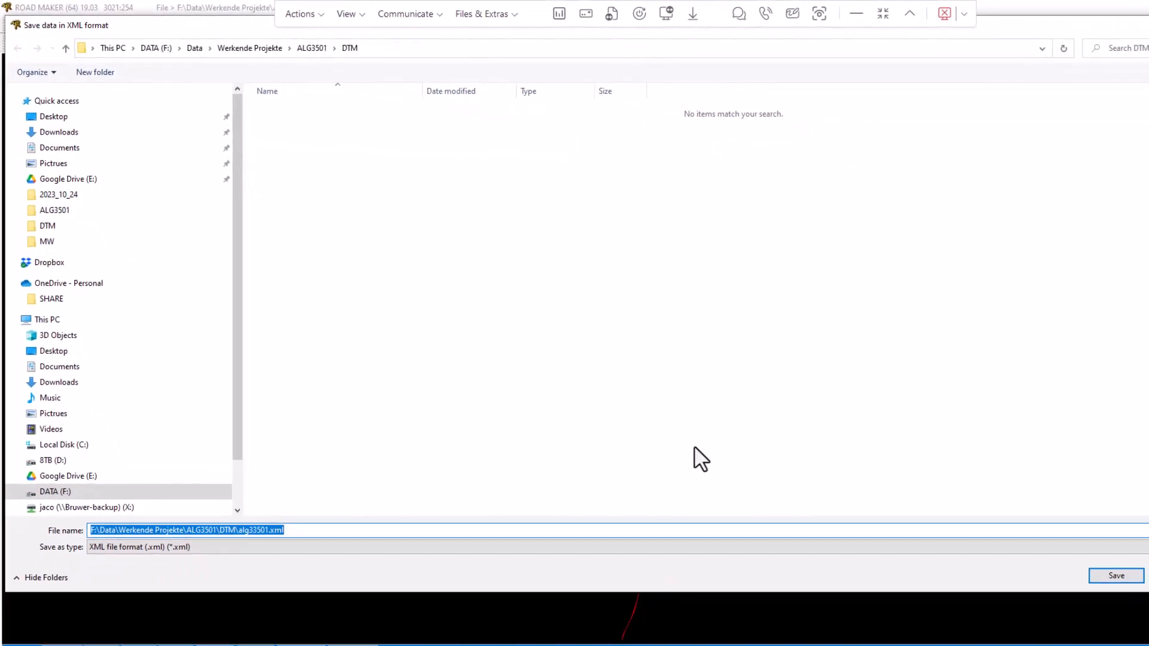
mouse_move(312, 48)
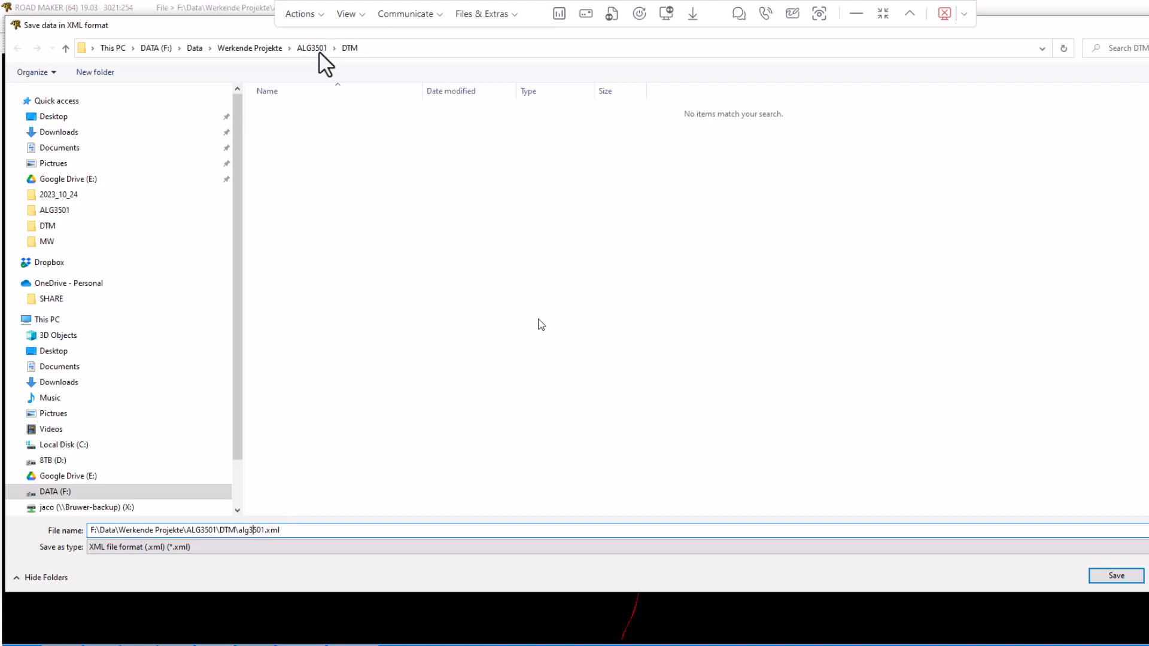
mouse_move(350, 70)
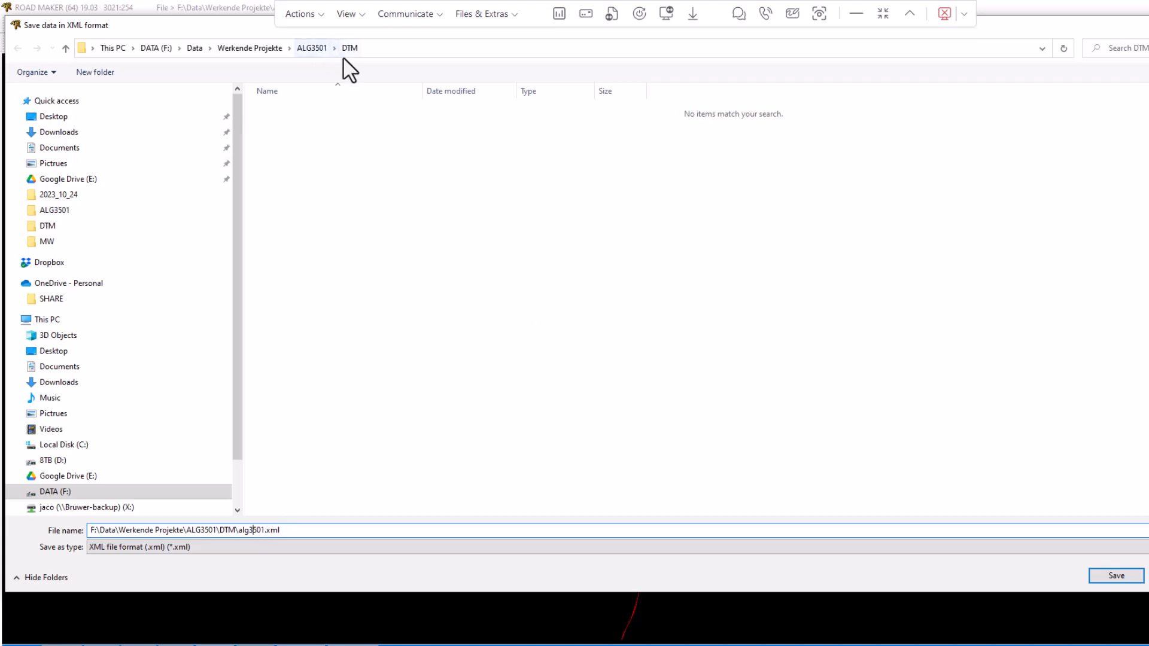
Step: Save the LandXML file as alg3501.xml in the ALG3501 DTM folder and confirm
left_click(1114, 575)
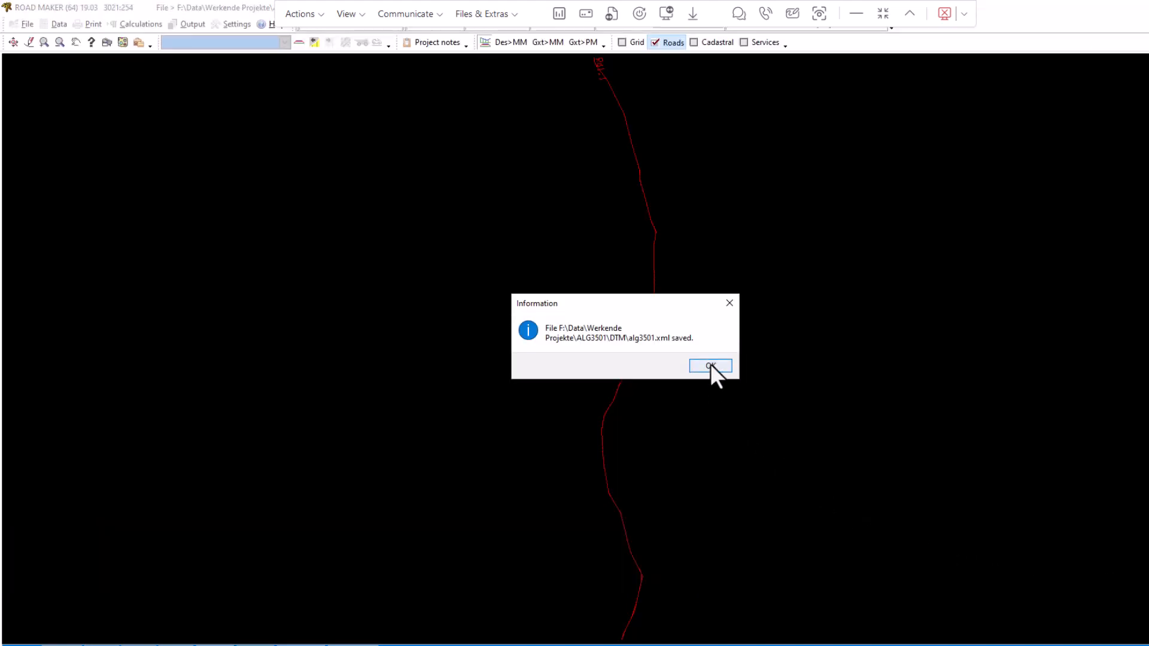
left_click(709, 366)
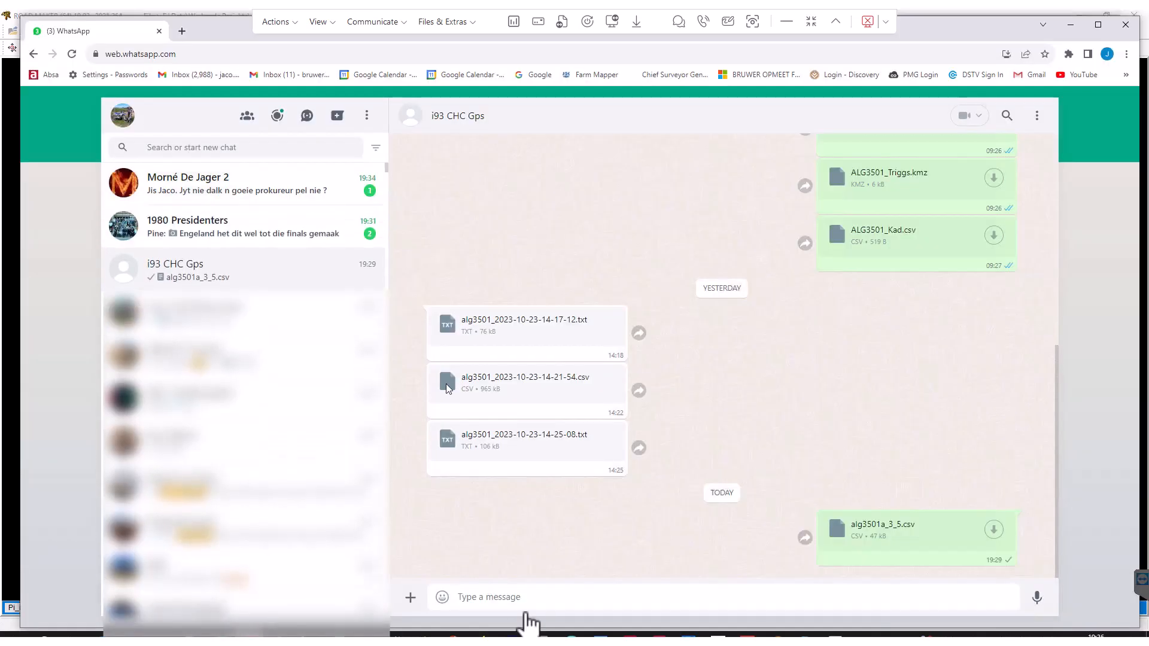
mouse_move(438, 279)
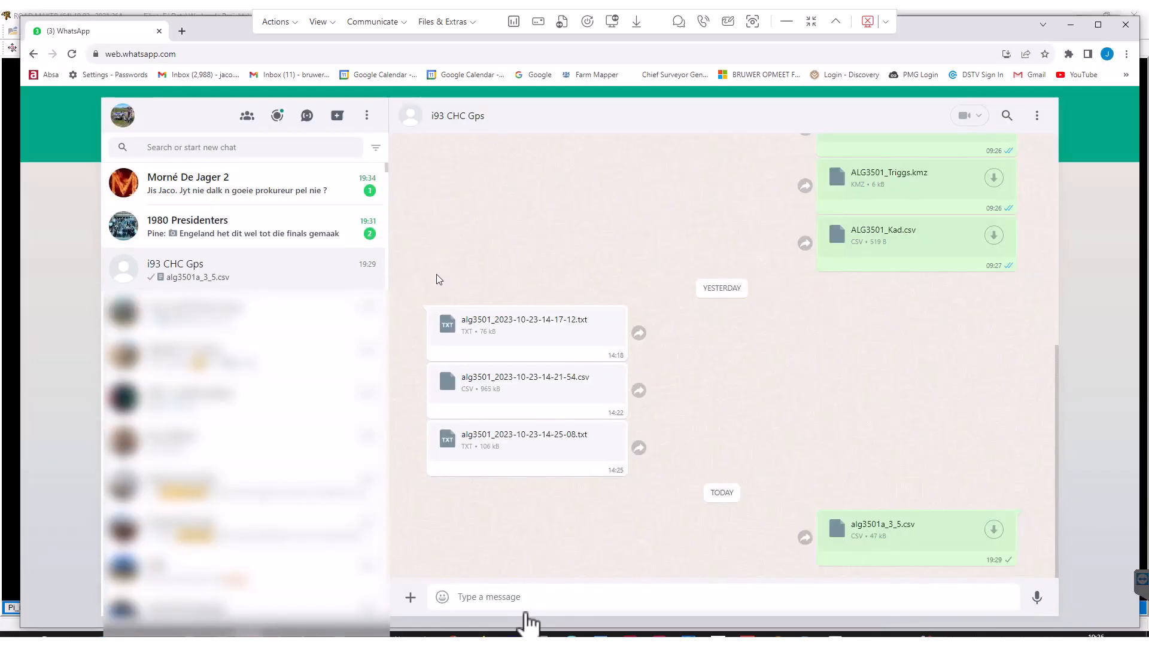
mouse_move(242, 225)
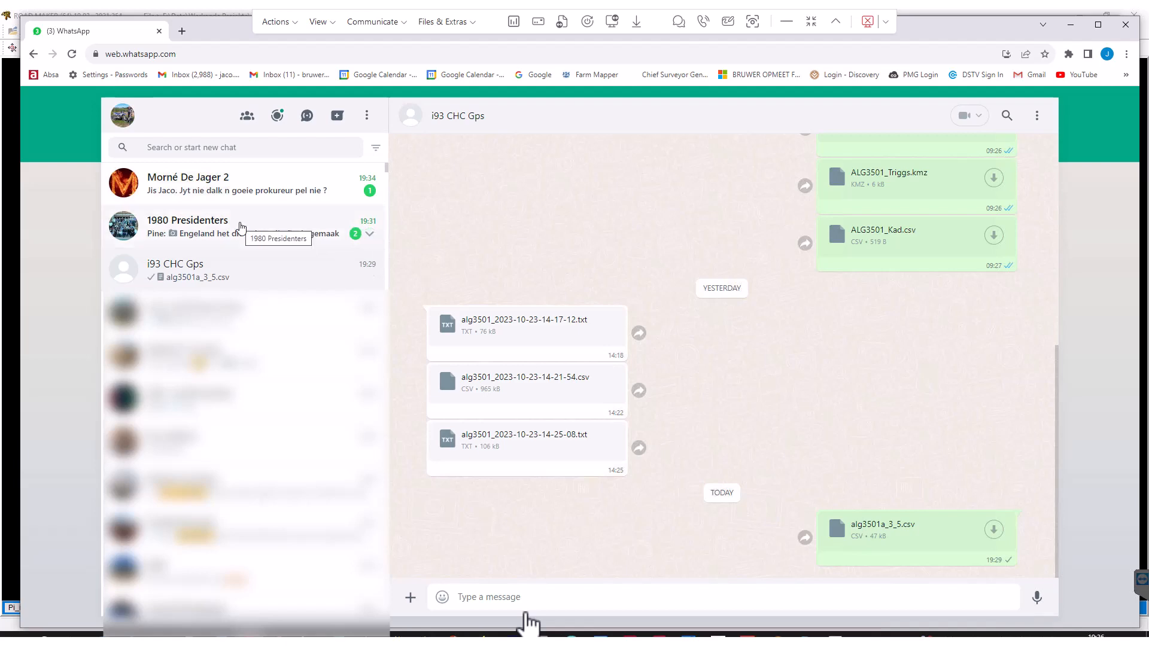
mouse_move(238, 276)
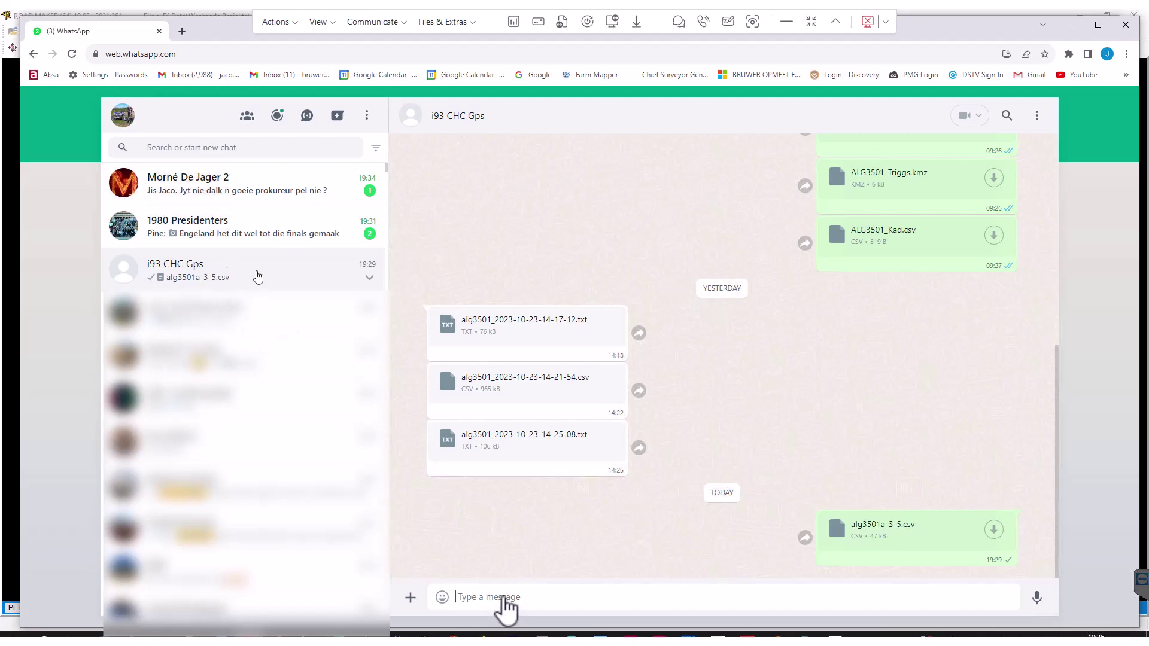
mouse_move(410, 598)
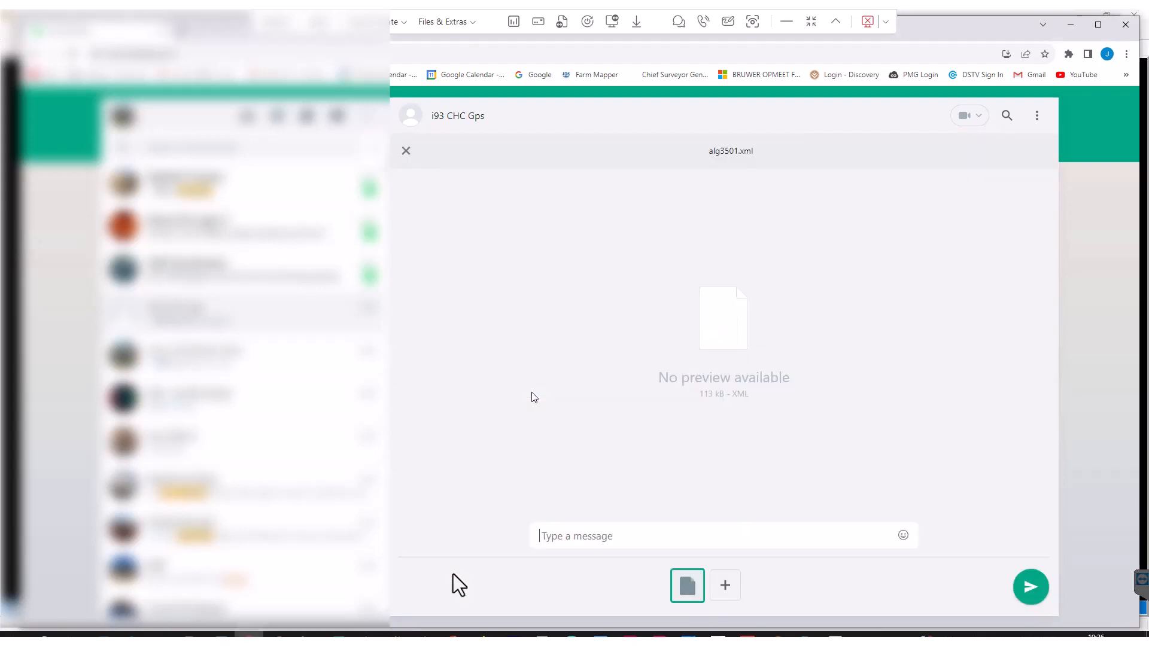
mouse_move(1008, 579)
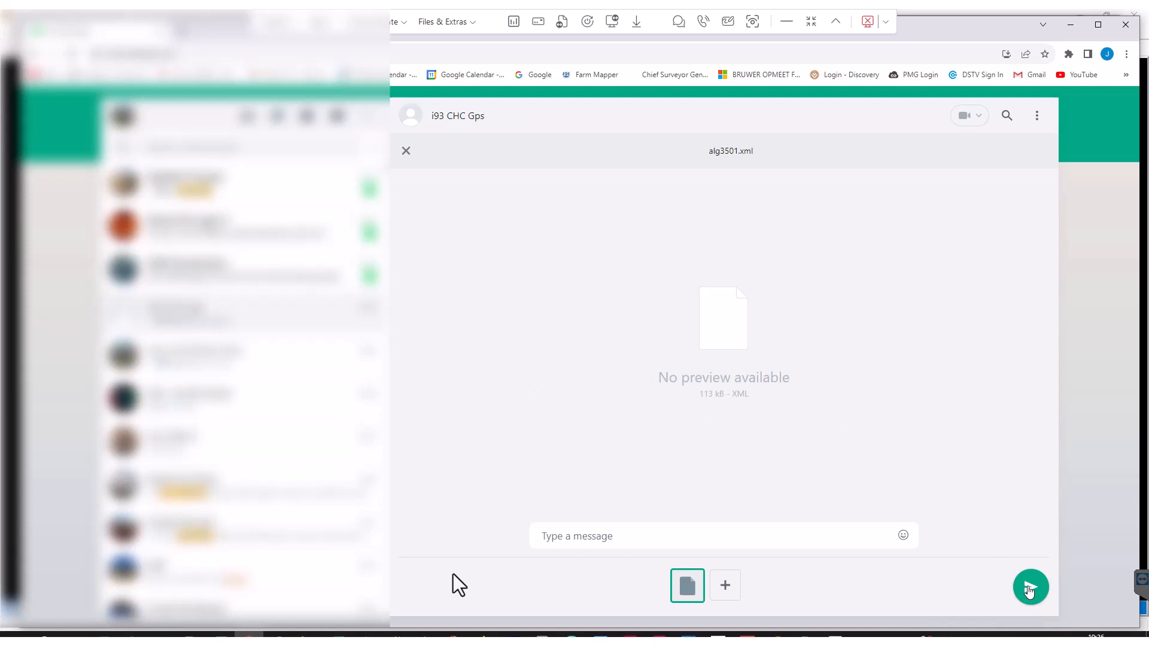
Step: Send alg3501.xml to the i93 CHC Gps chat and check it appears below alg3501a_3_5.csv
left_click(406, 151)
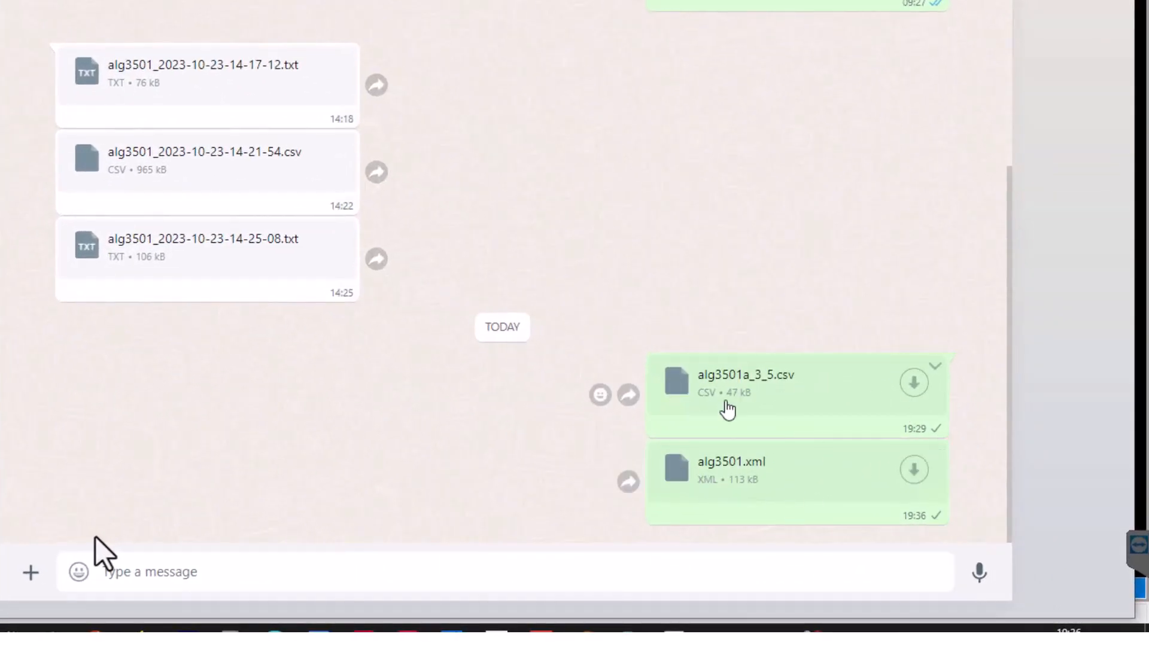
mouse_move(789, 394)
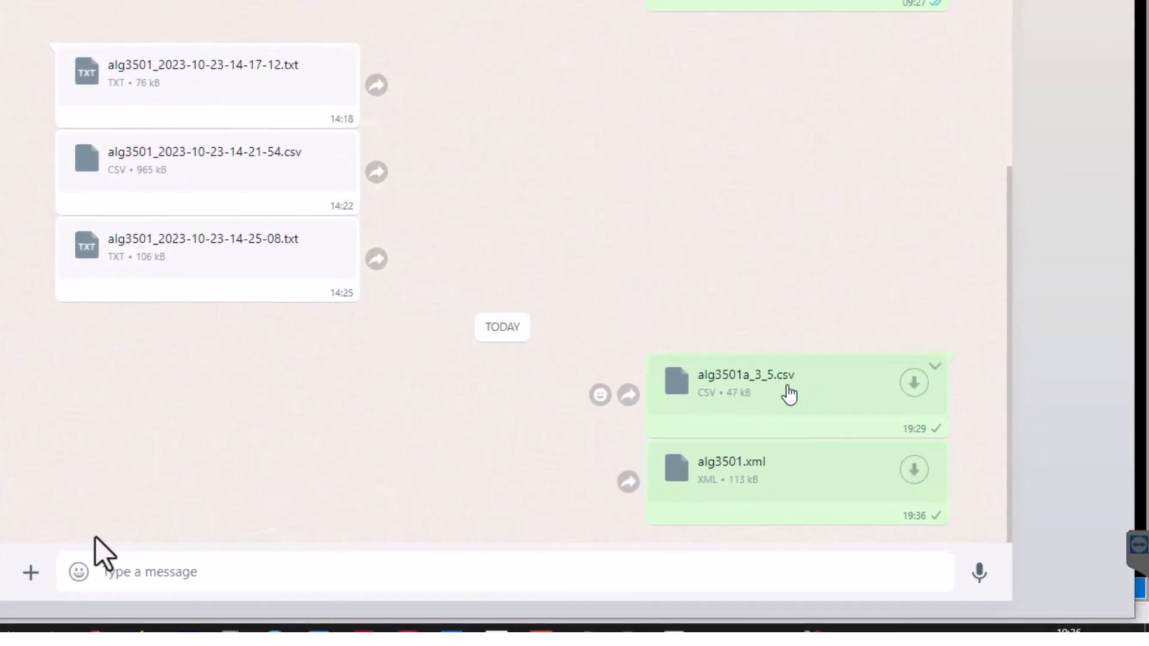
mouse_move(922, 452)
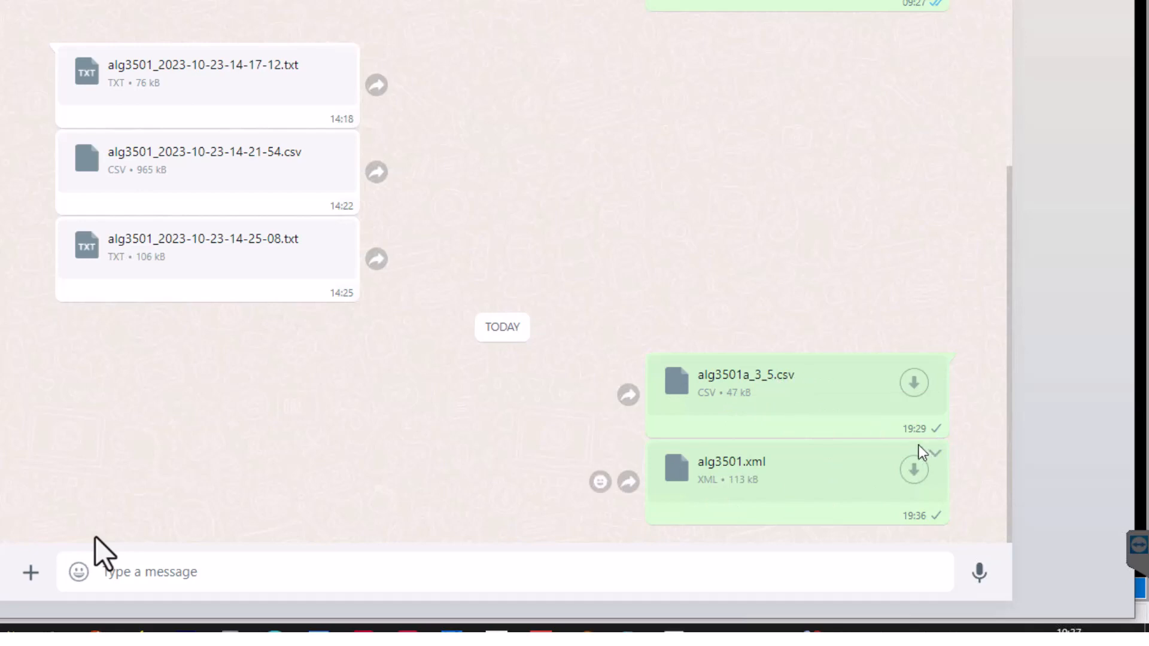
mouse_move(756, 392)
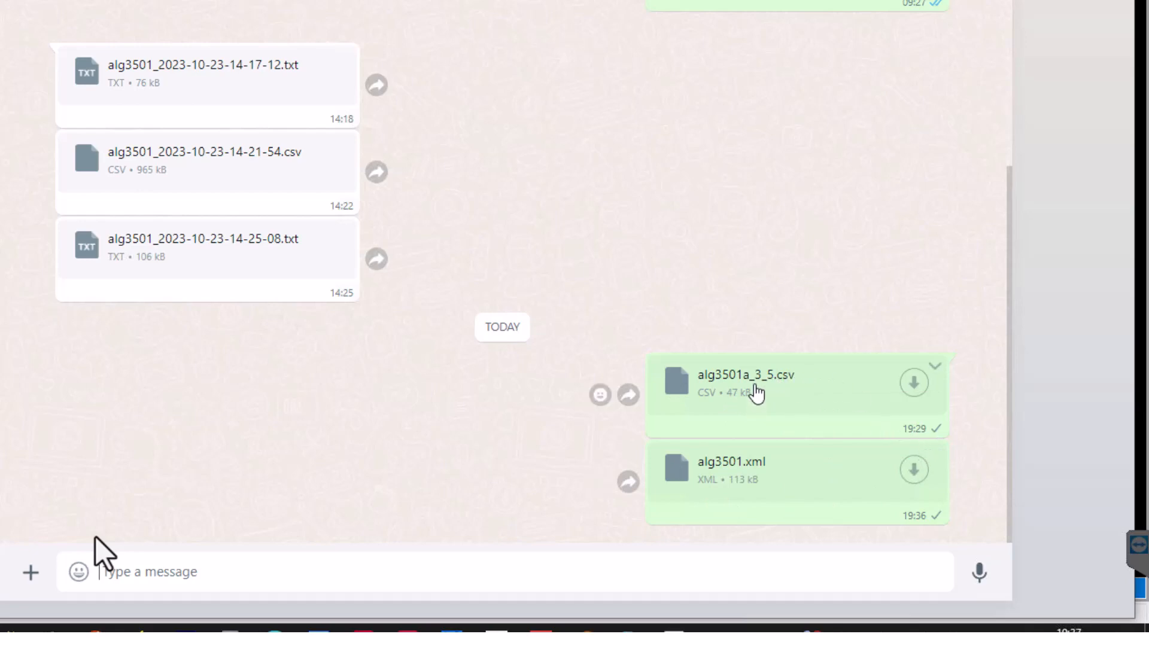
mouse_move(765, 384)
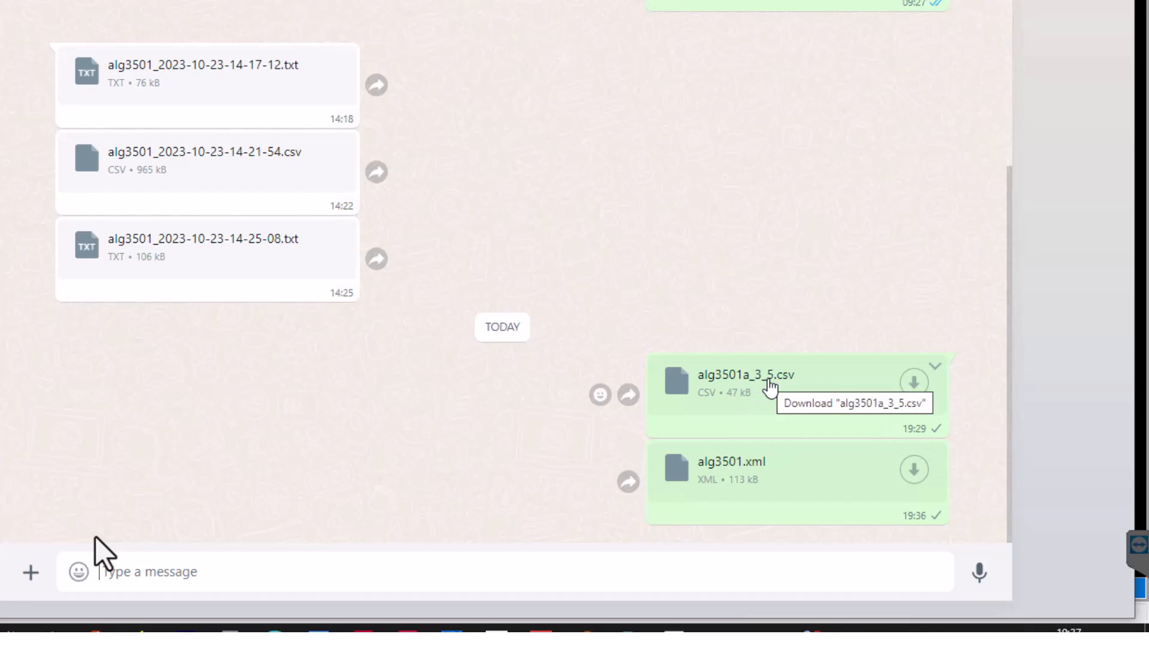
left_click(795, 396)
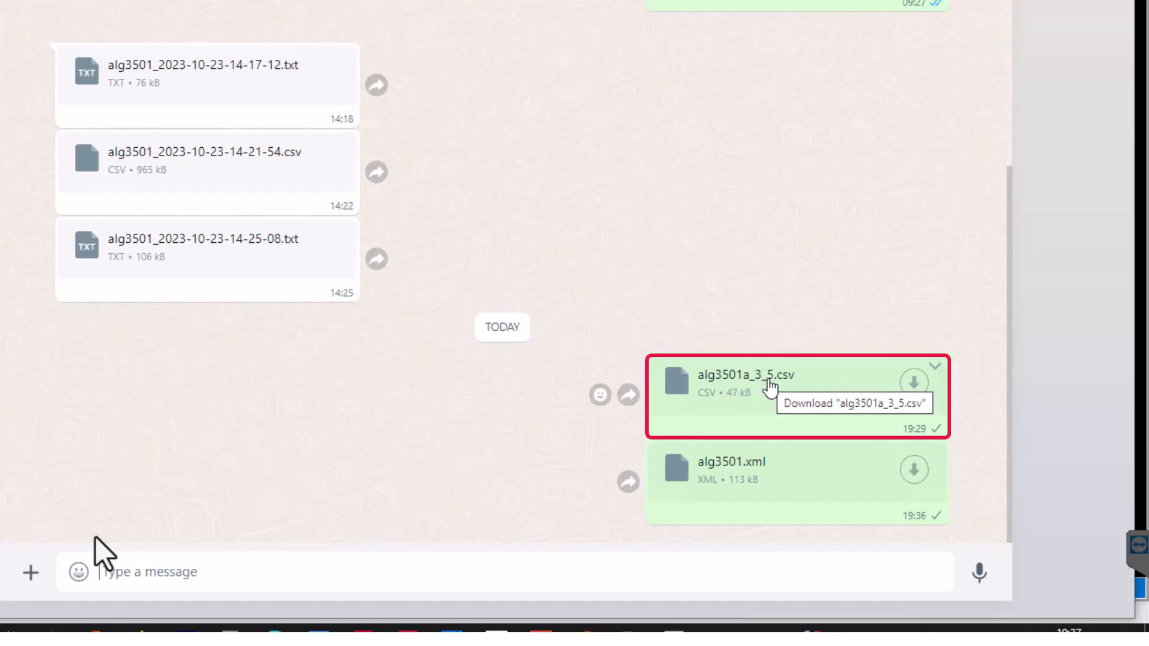
mouse_move(732, 470)
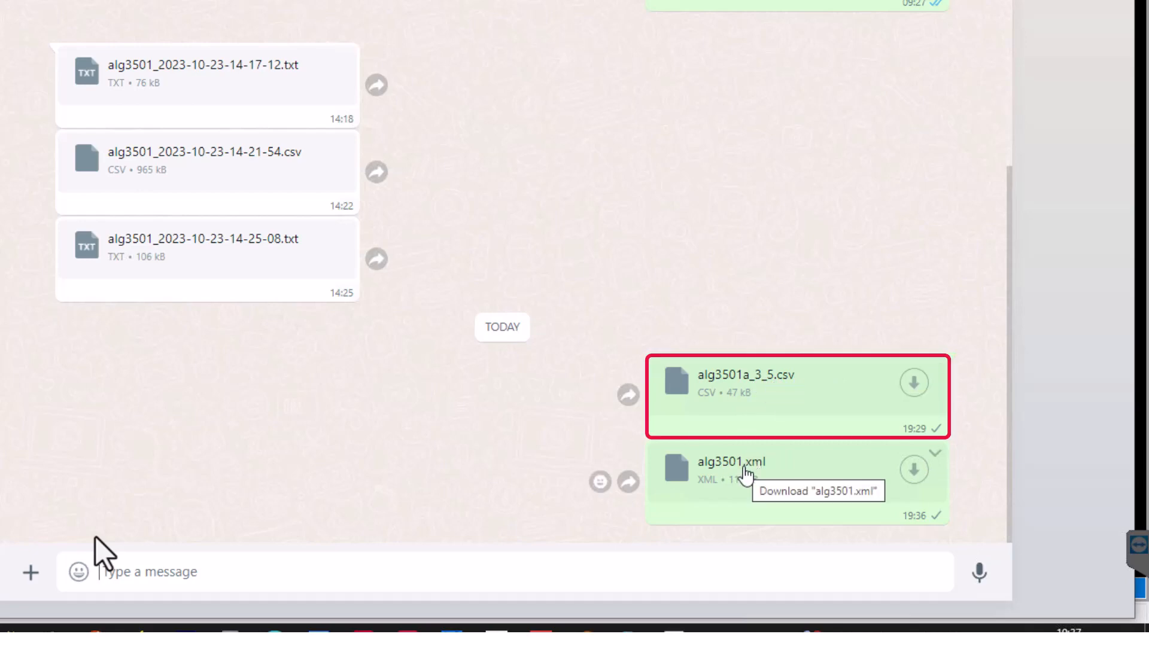
mouse_move(505, 279)
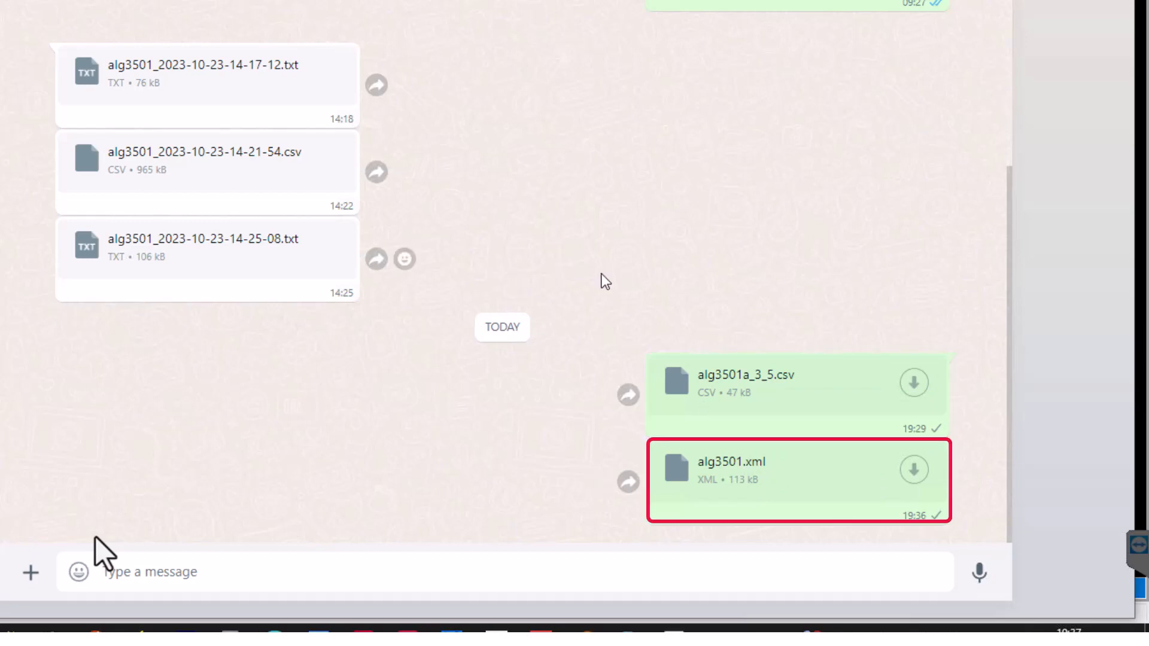
mouse_move(96, 564)
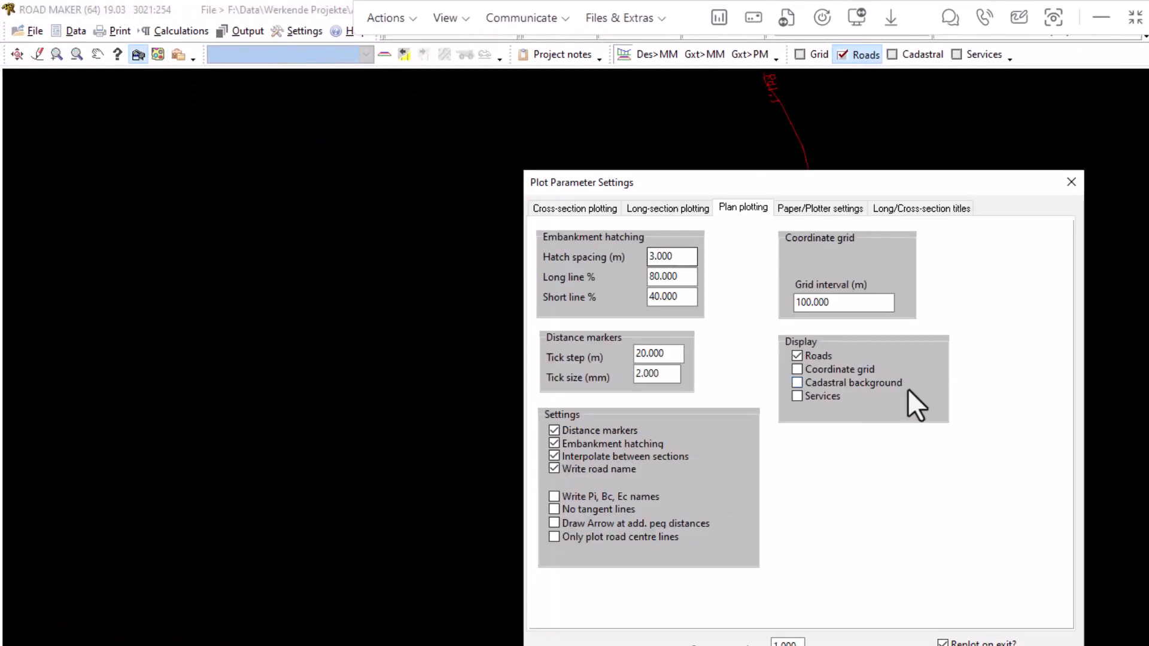
Step: Check the Tick size on the Plan plotting tab and accept the existing plot parameters
left_click(670, 256)
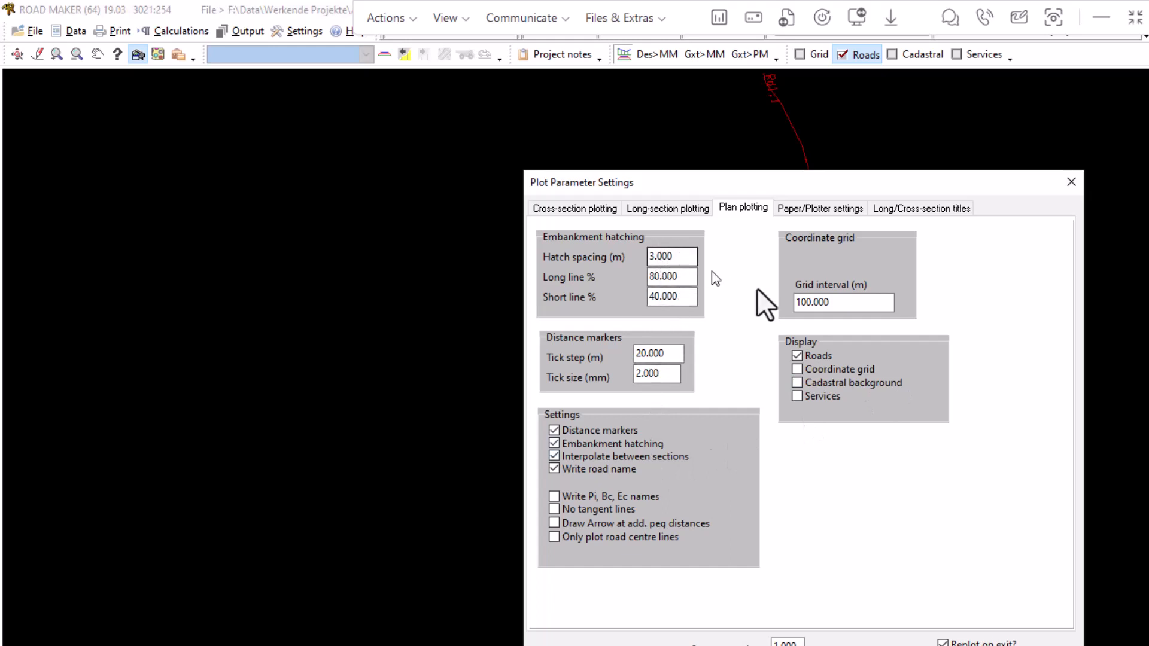
mouse_move(583, 491)
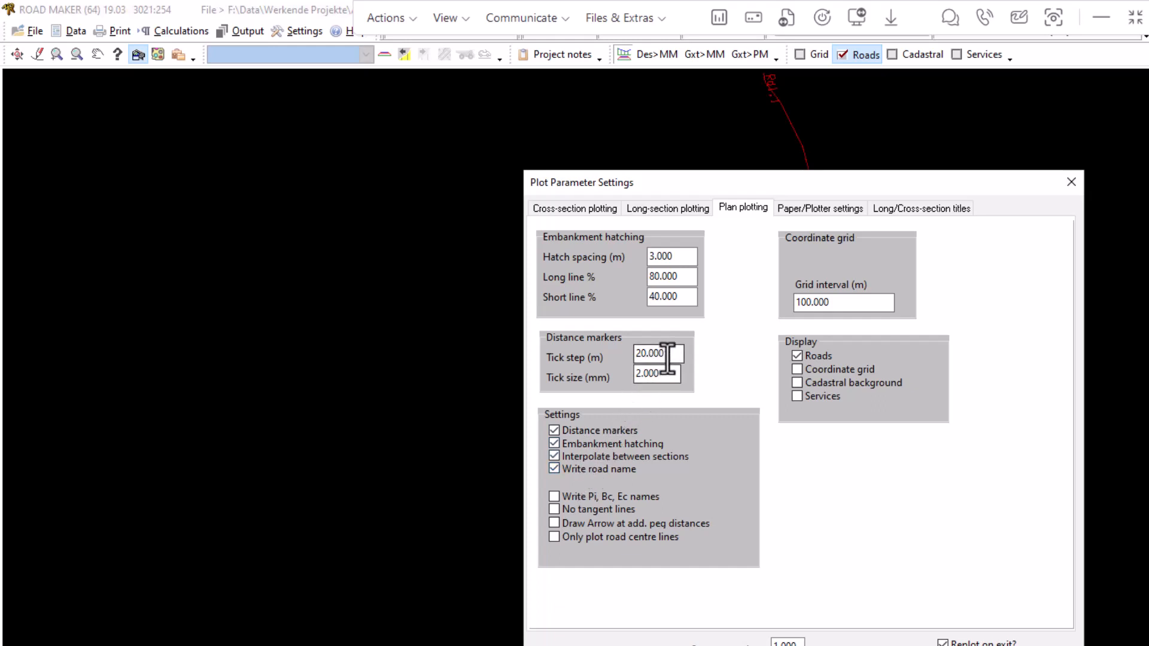
triple_click(657, 353)
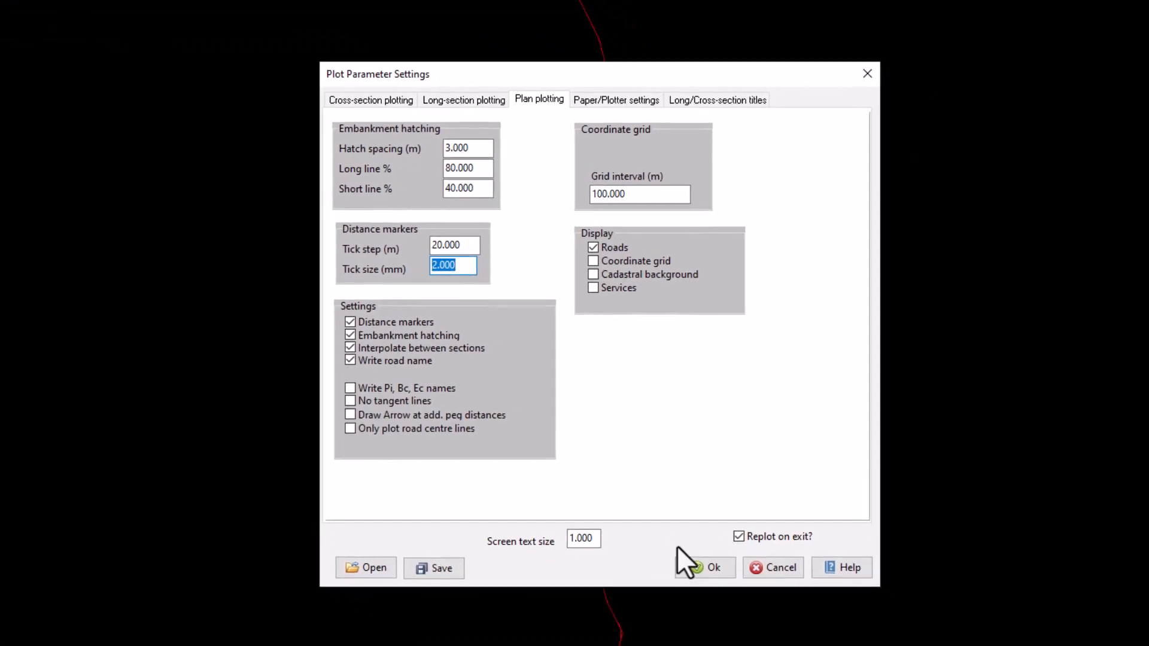
left_click(704, 567)
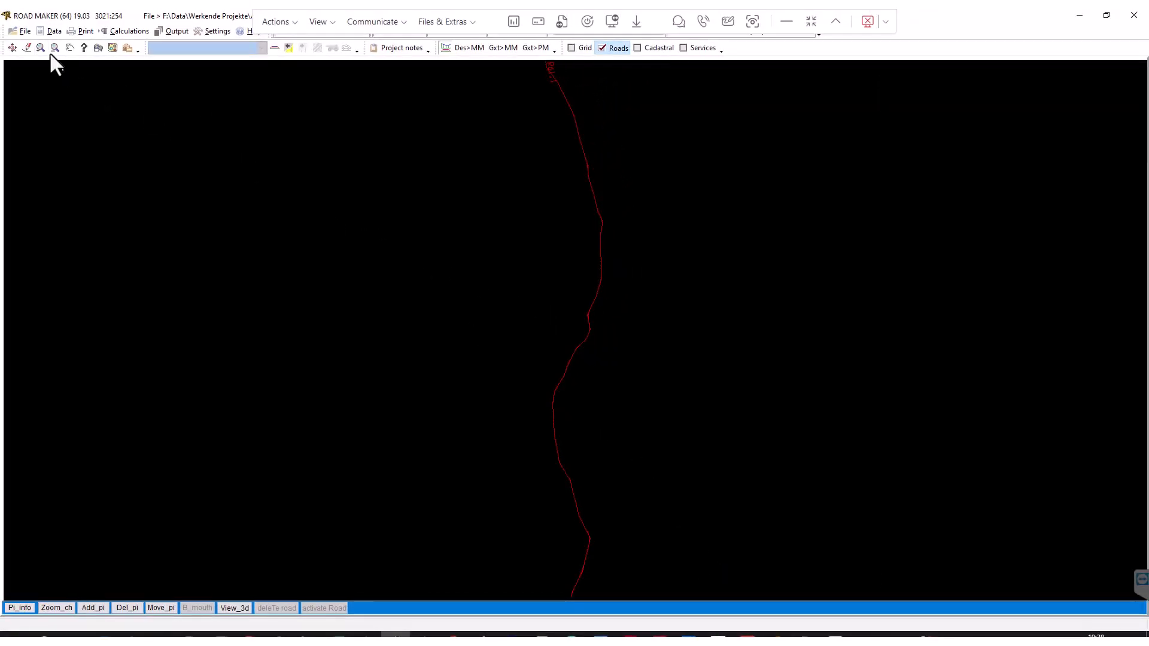
Step: Magnify a short stretch of the alignment by its two corners to see the distance markers
left_click(41, 48)
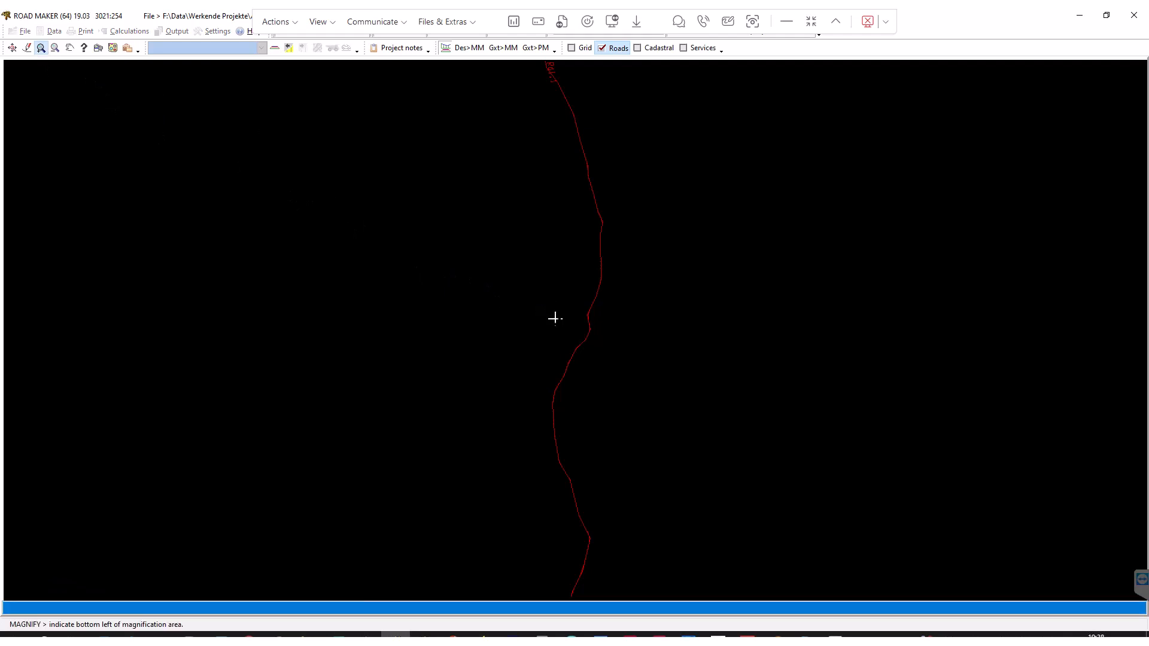
left_click(554, 318)
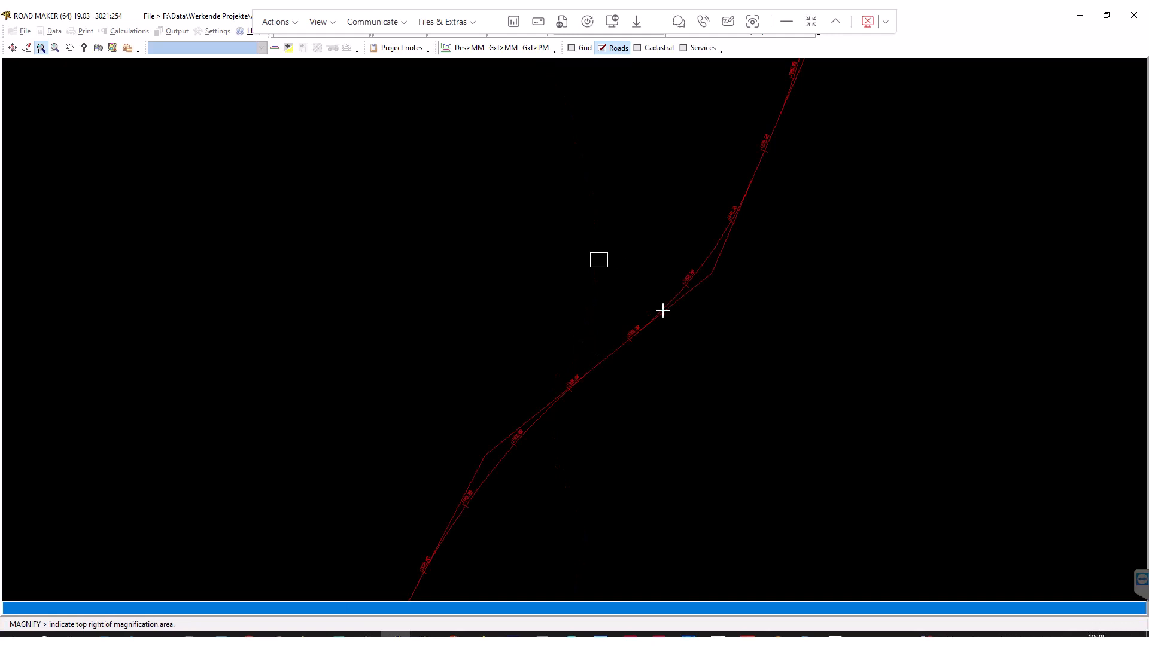
left_click(663, 310)
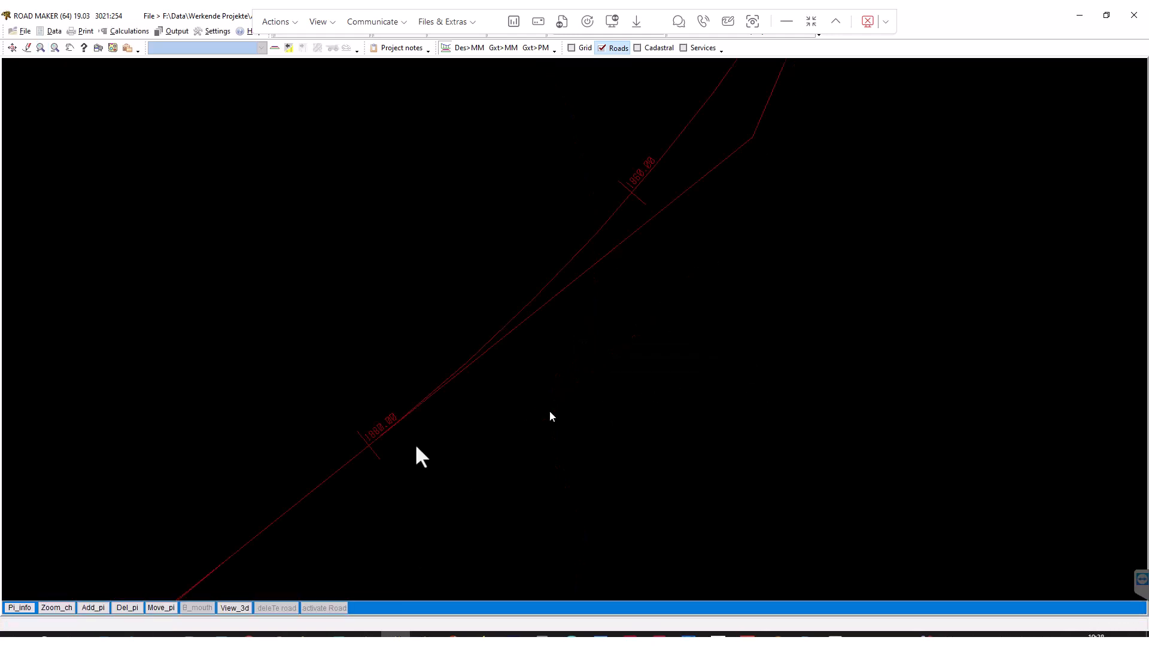
mouse_move(387, 463)
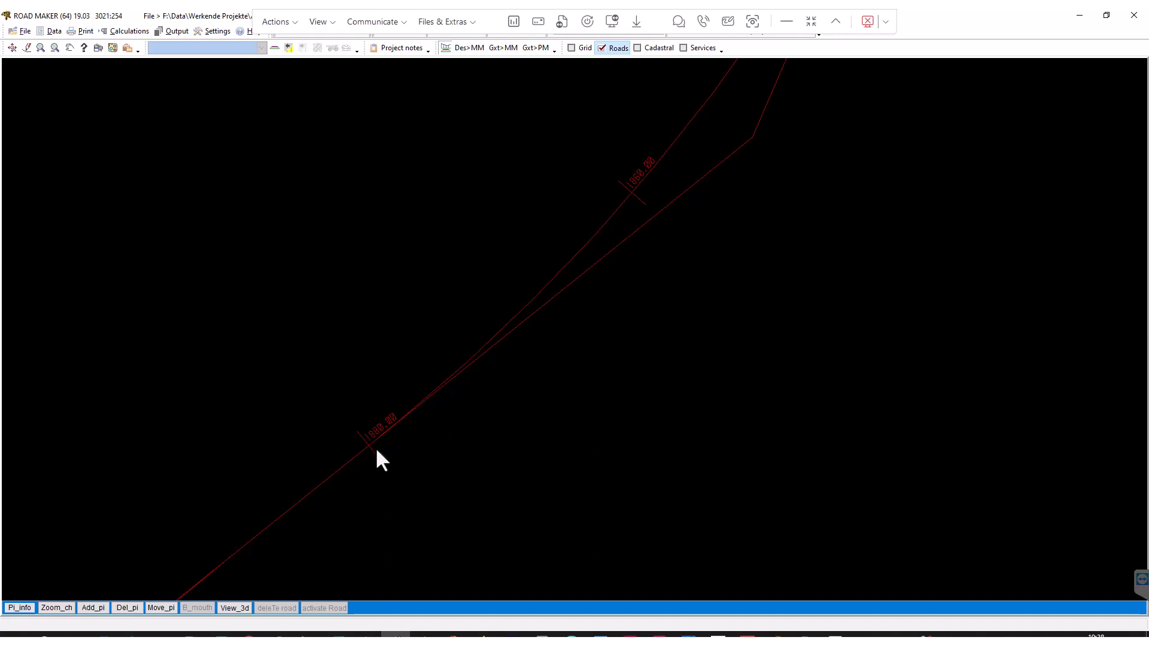
mouse_move(366, 469)
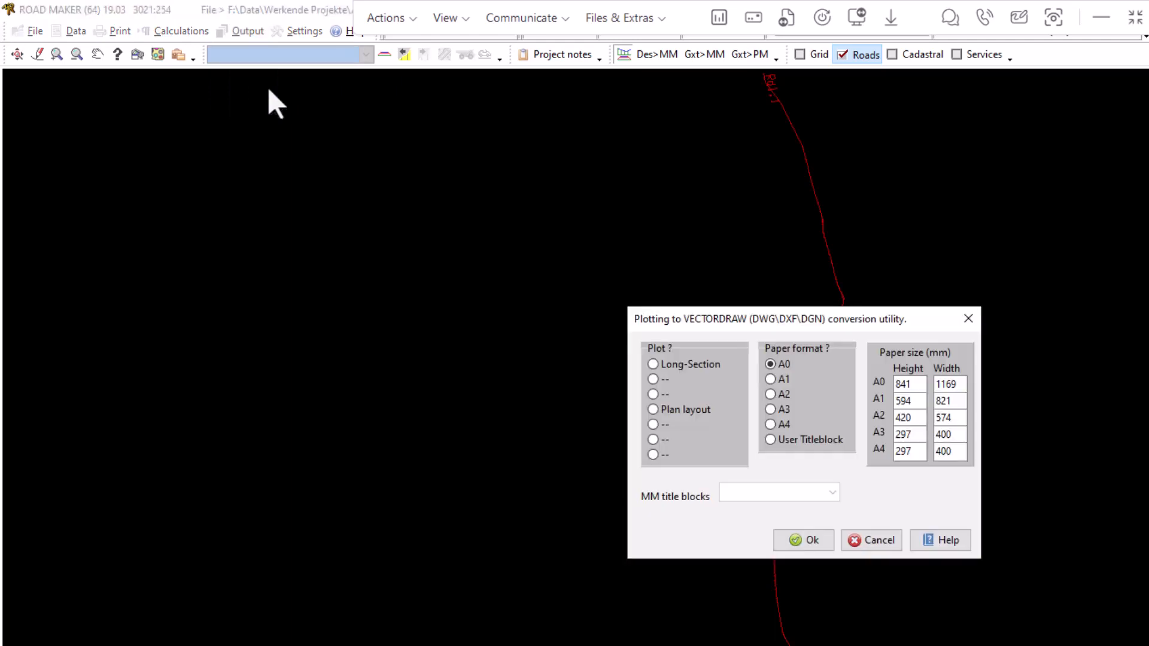
Step: Convert the plan layout via VECTORDRAW and save it as alg3501_PLANVIEW.dwg, accepting the preview
left_click(653, 409)
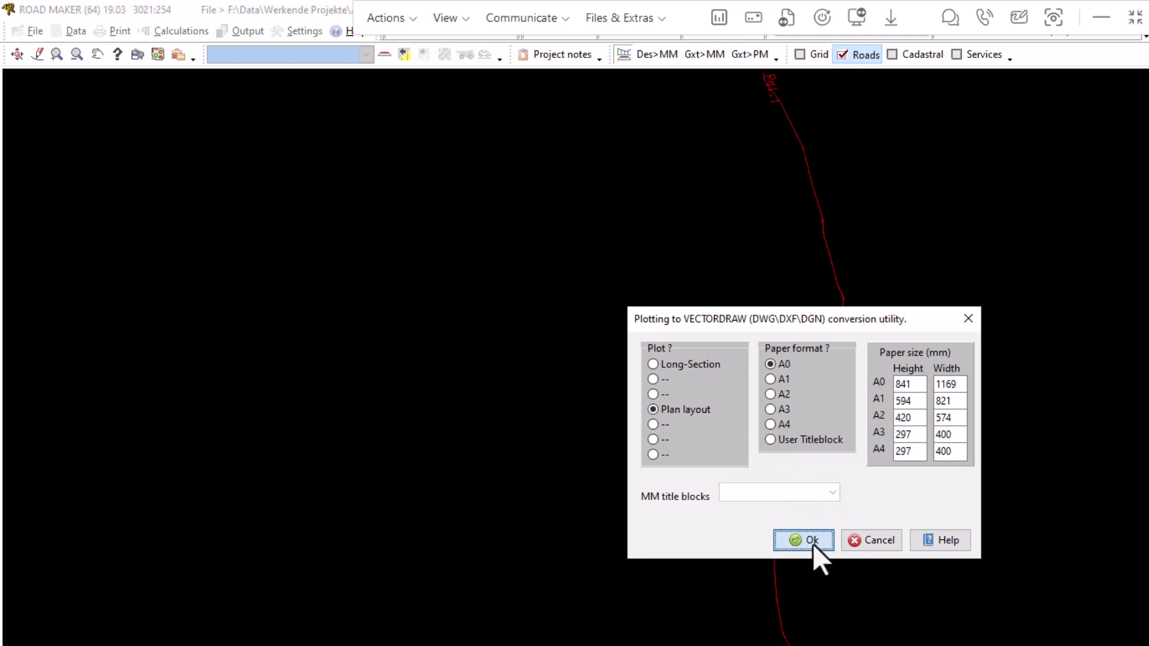
left_click(803, 539)
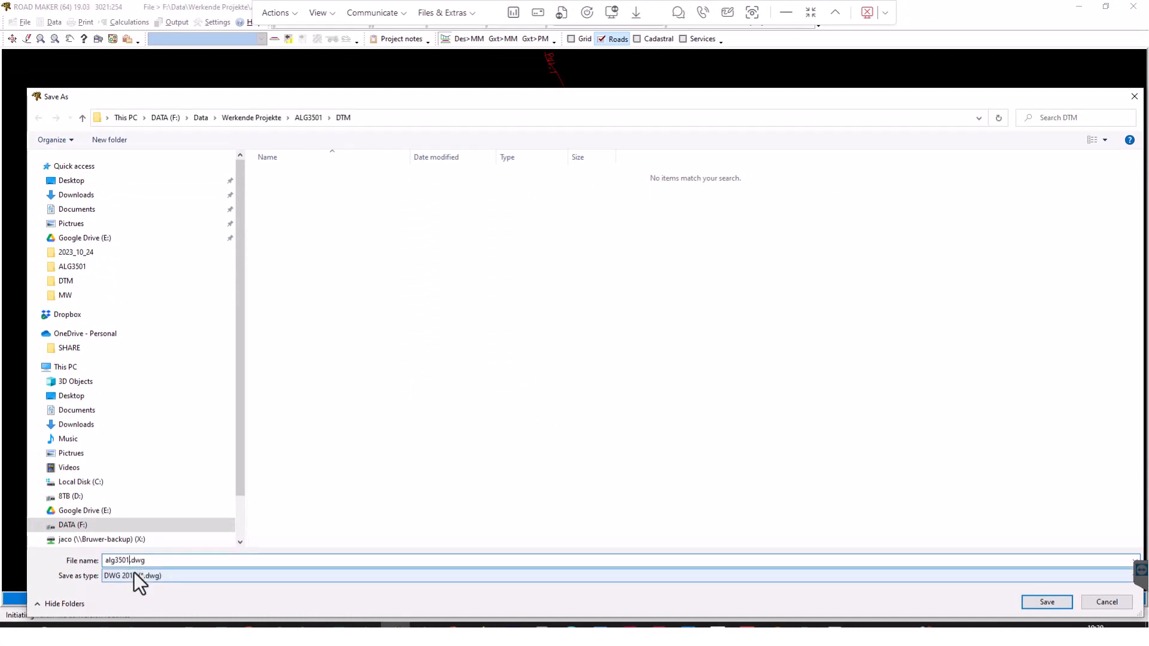
type("_PLANVIEW")
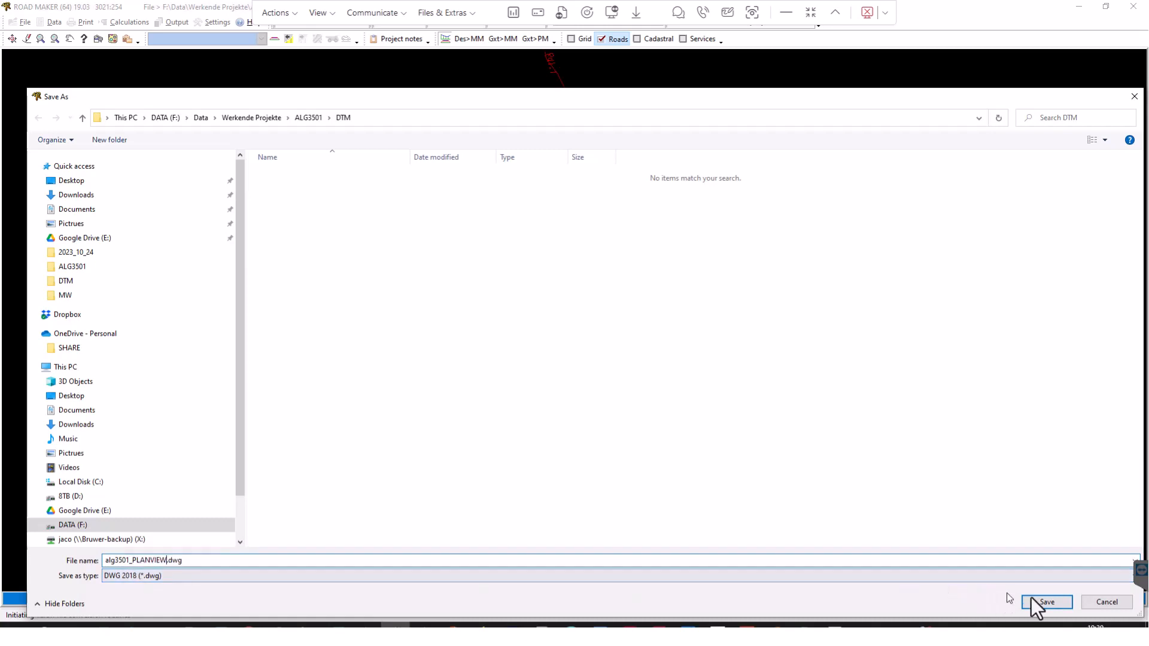
left_click(1046, 602)
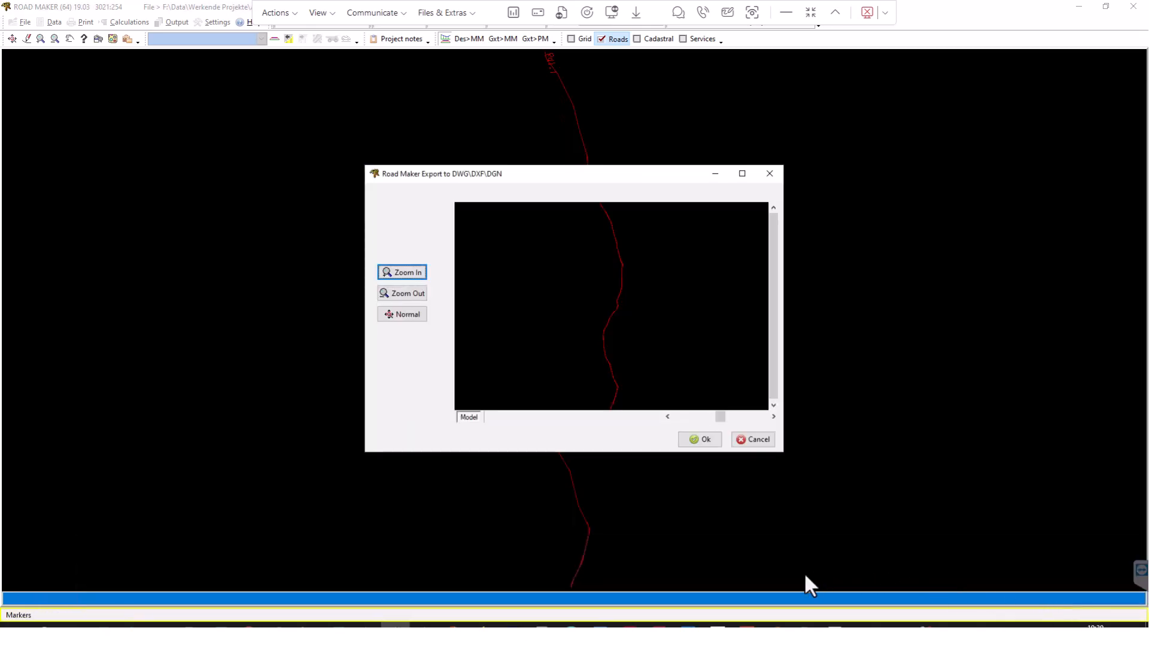
mouse_move(700, 439)
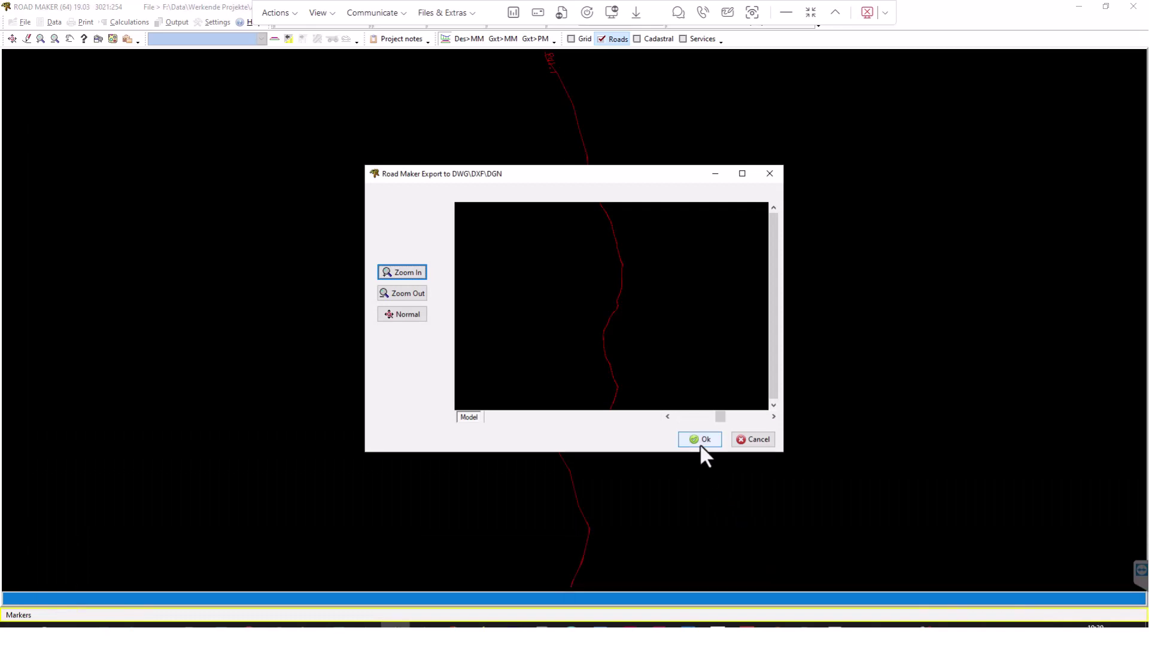
left_click(698, 439)
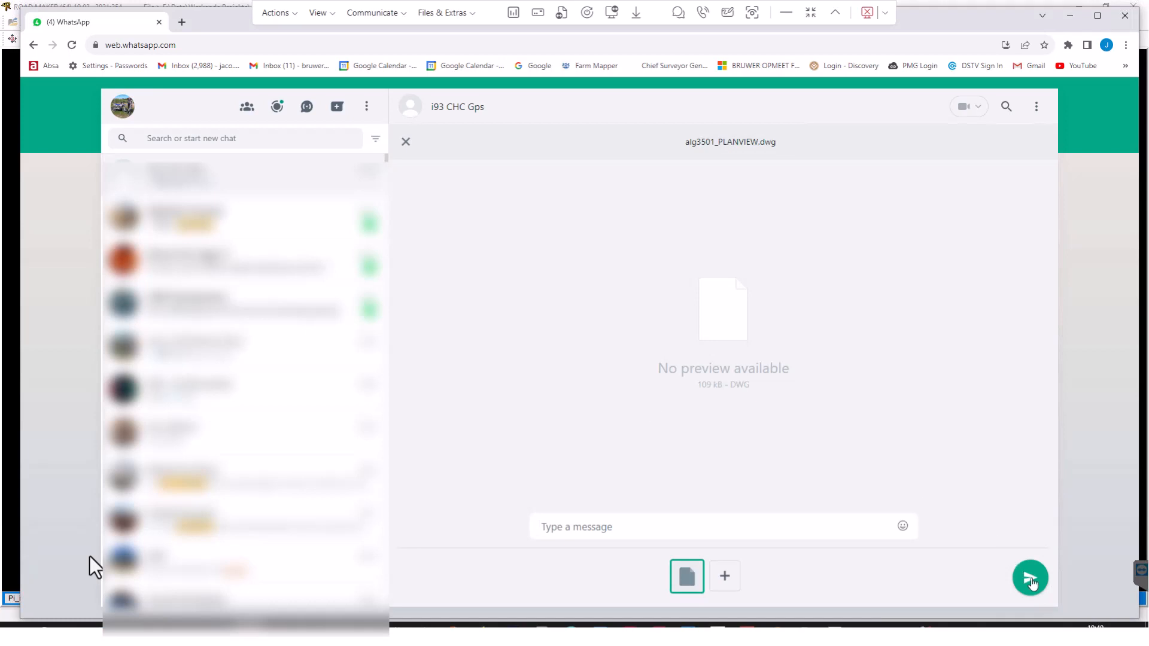
Step: Send alg3501_PLANVIEW.dwg to the i93 CHC Gps chat
left_click(1030, 578)
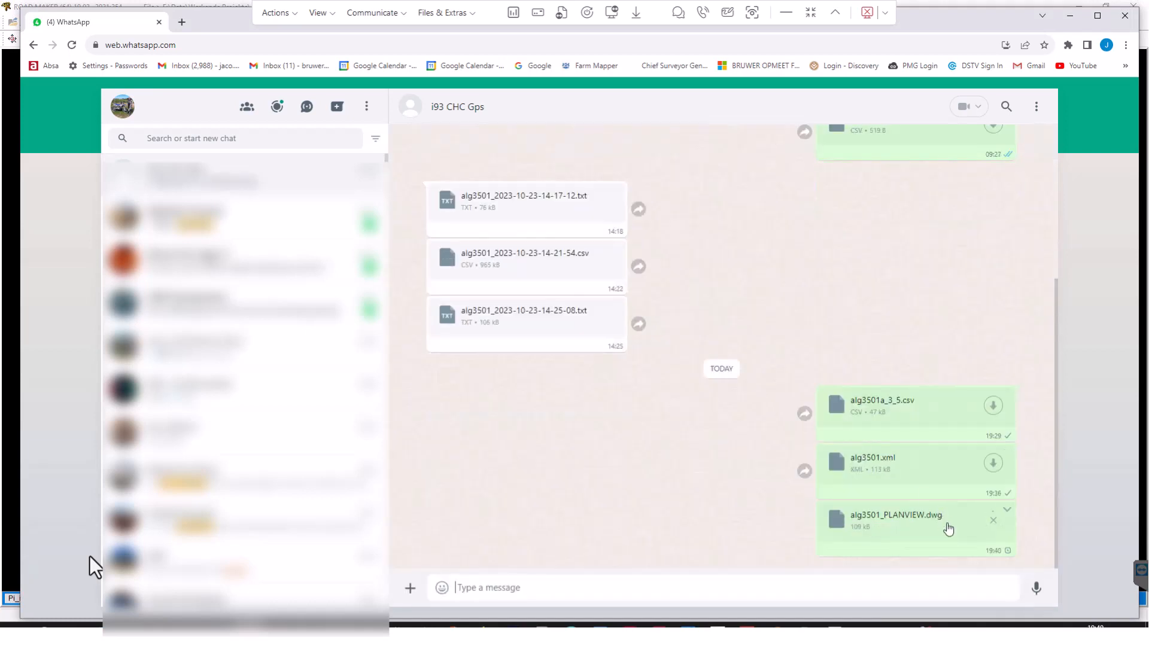